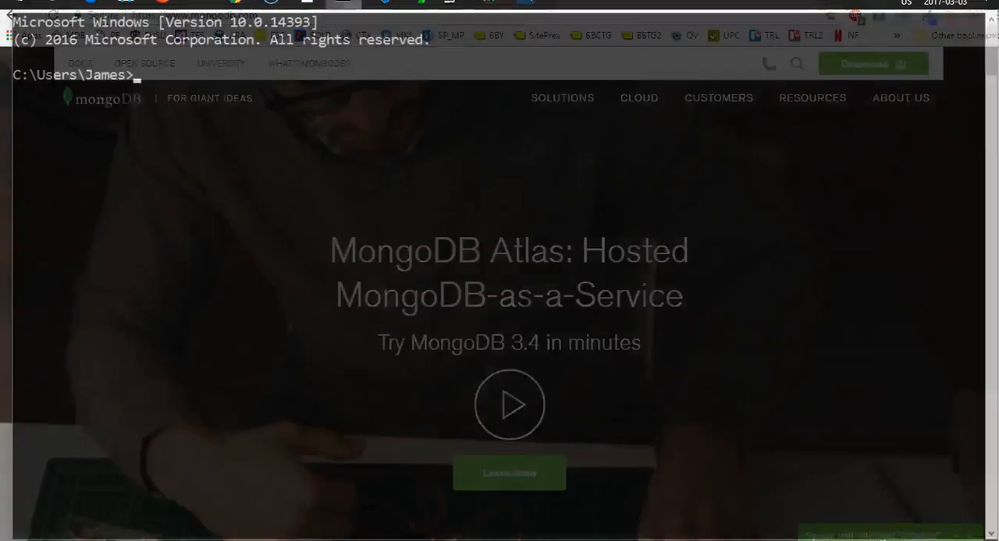
Start the MongoDB server with mongod so it waits for connections on port 27017.
type("mongod")
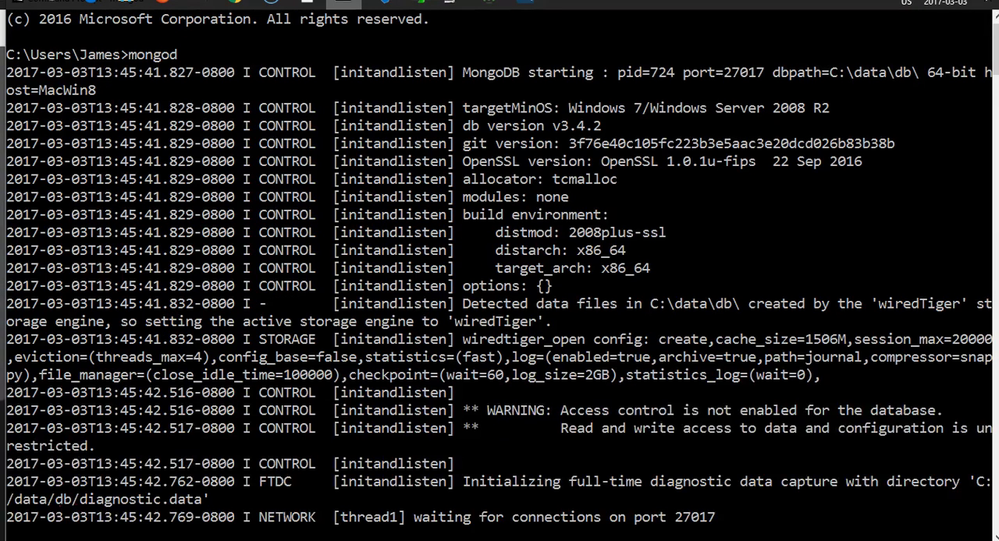
mouse_move(529, 354)
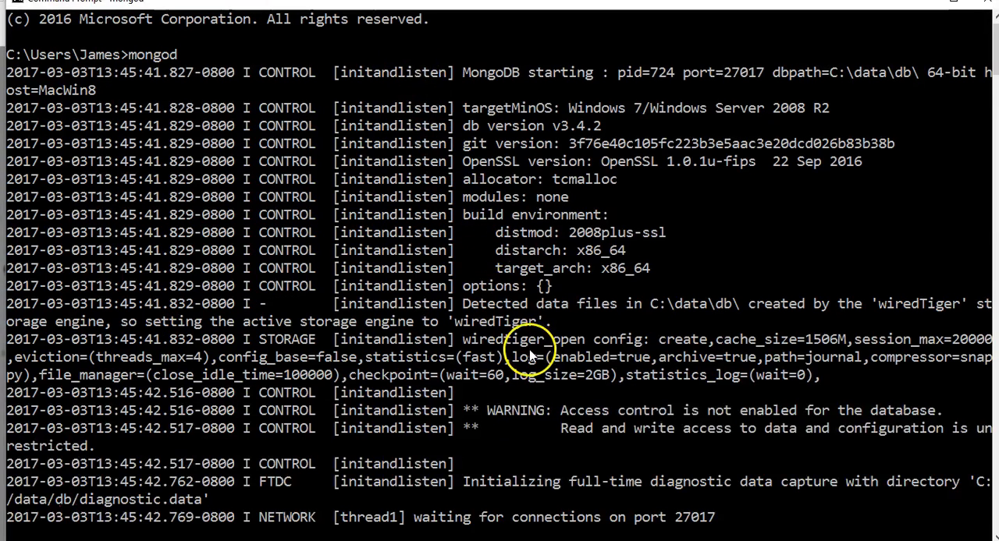
mouse_move(705, 522)
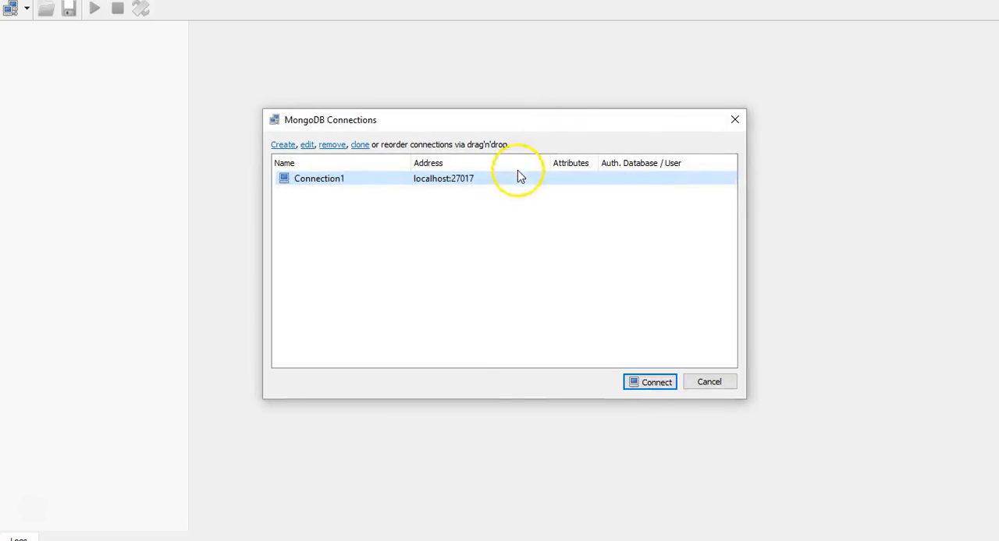
Connect to localhost:27017 and view the documents of shoeStore's customers collection.
left_click(649, 381)
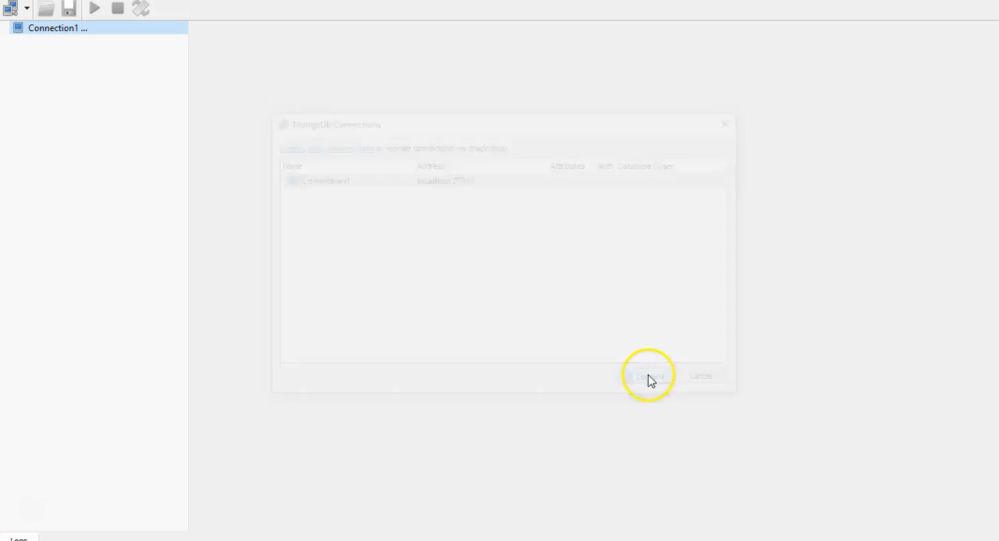
left_click(648, 376)
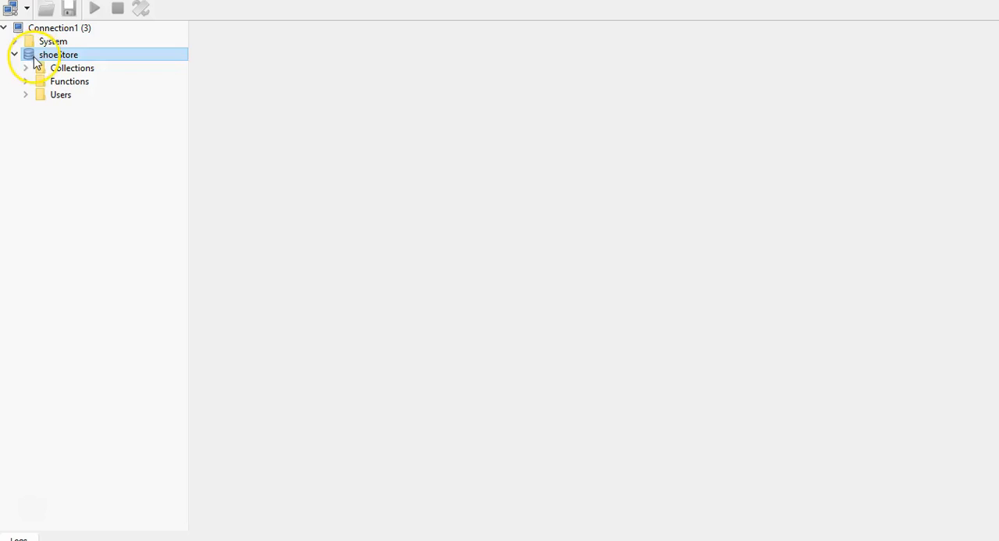
left_click(68, 81)
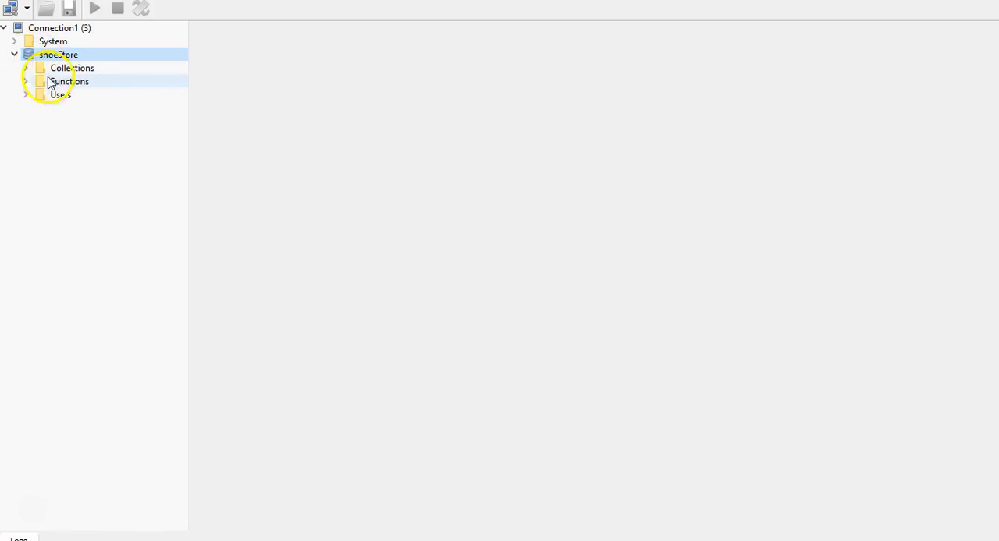
left_click(26, 69)
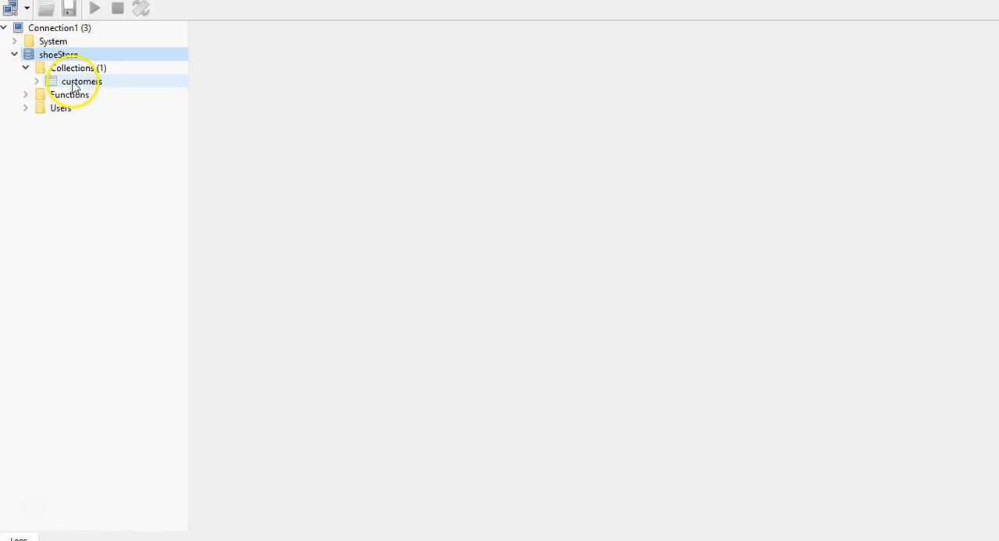
right_click(81, 81)
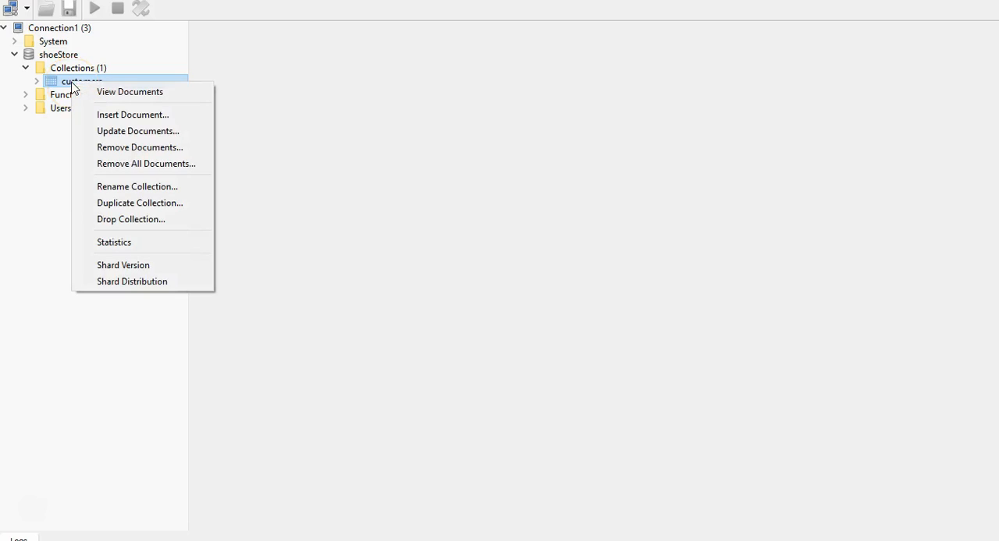
left_click(129, 90)
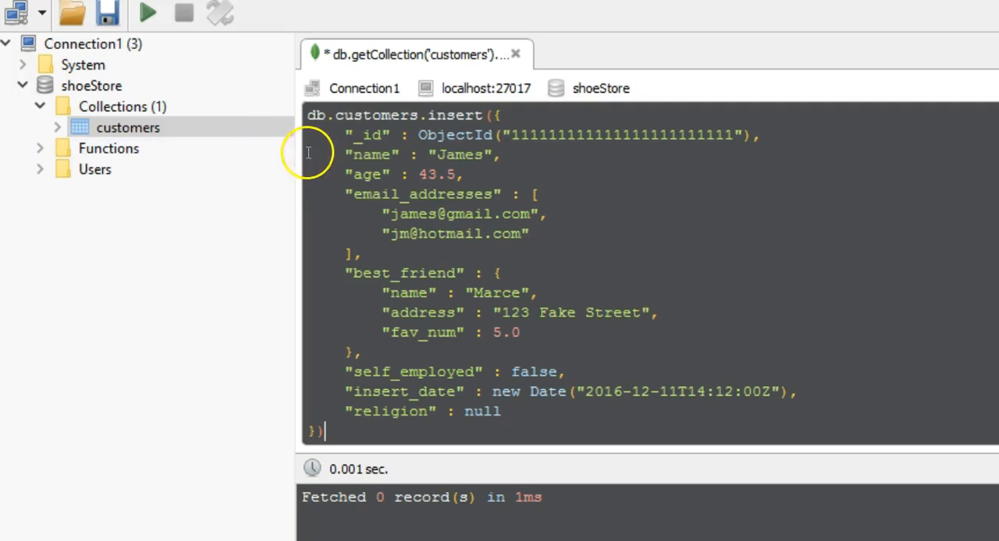
mouse_move(367, 116)
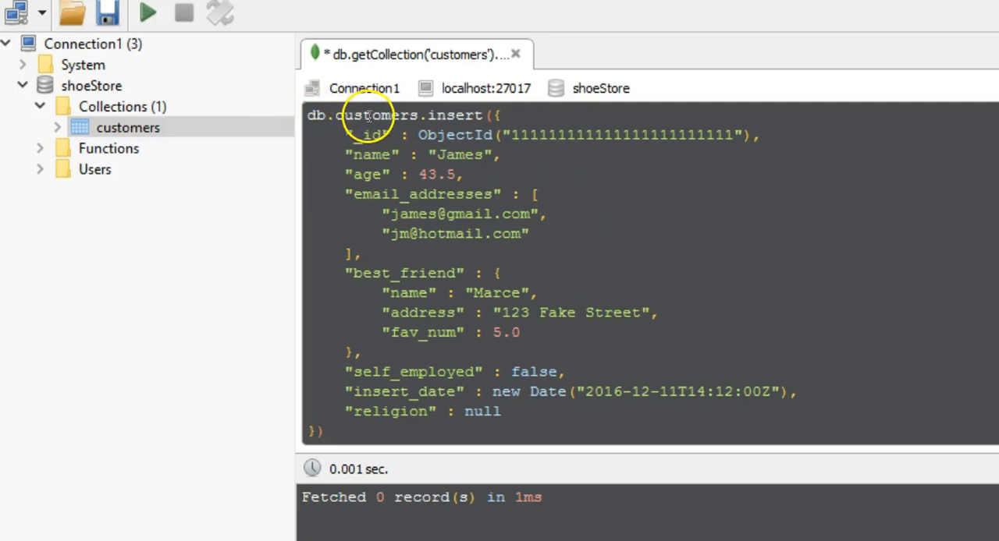
left_click(128, 128)
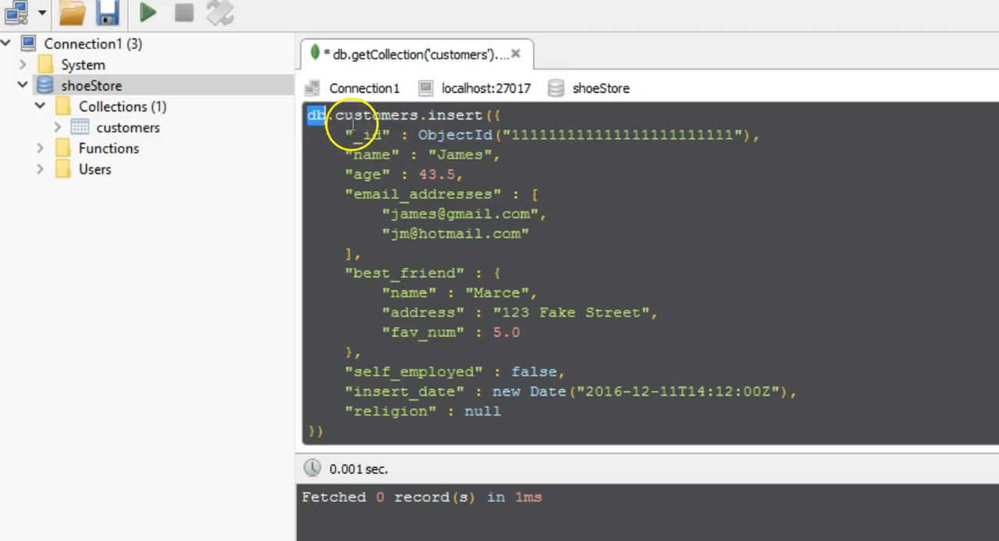
double_click(377, 115)
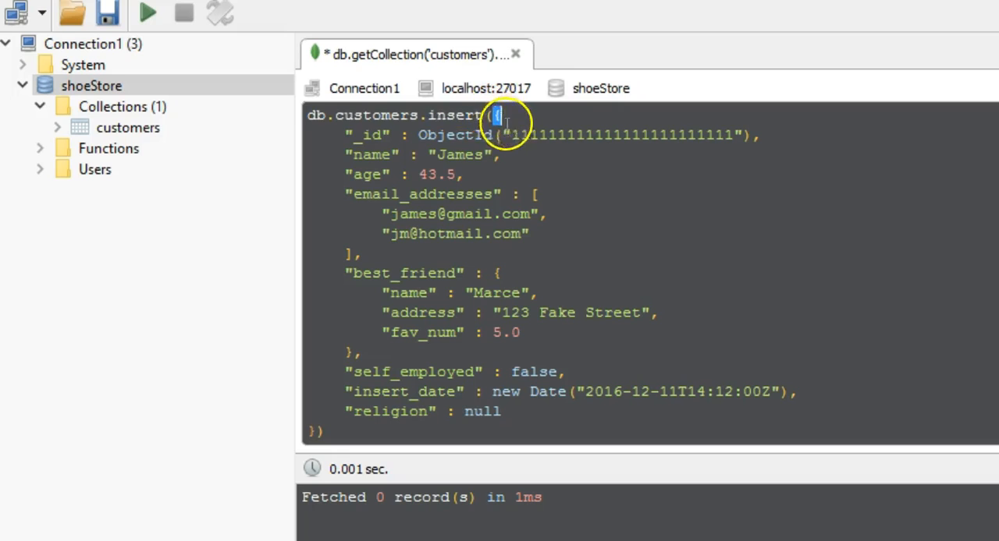
left_click_drag(496, 115, 320, 431)
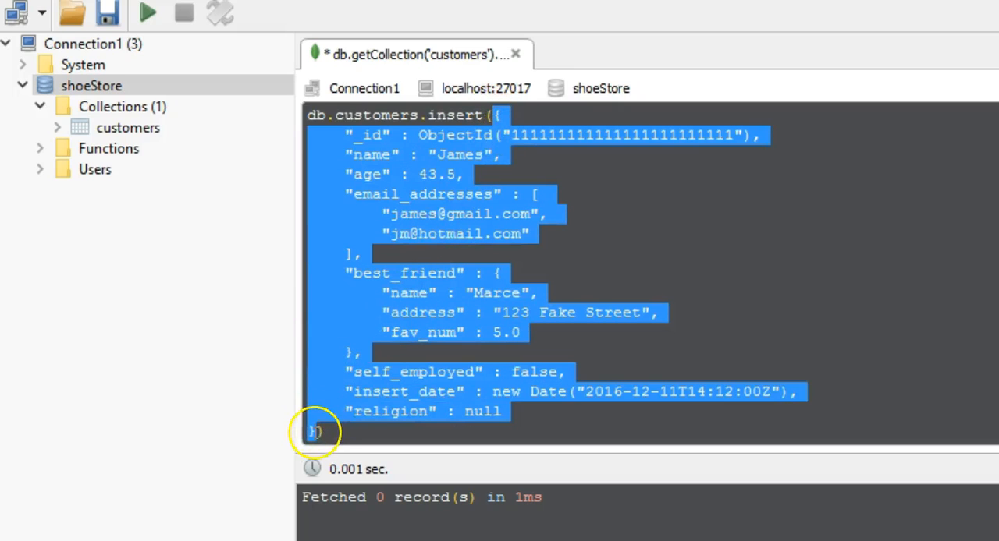
mouse_move(534, 468)
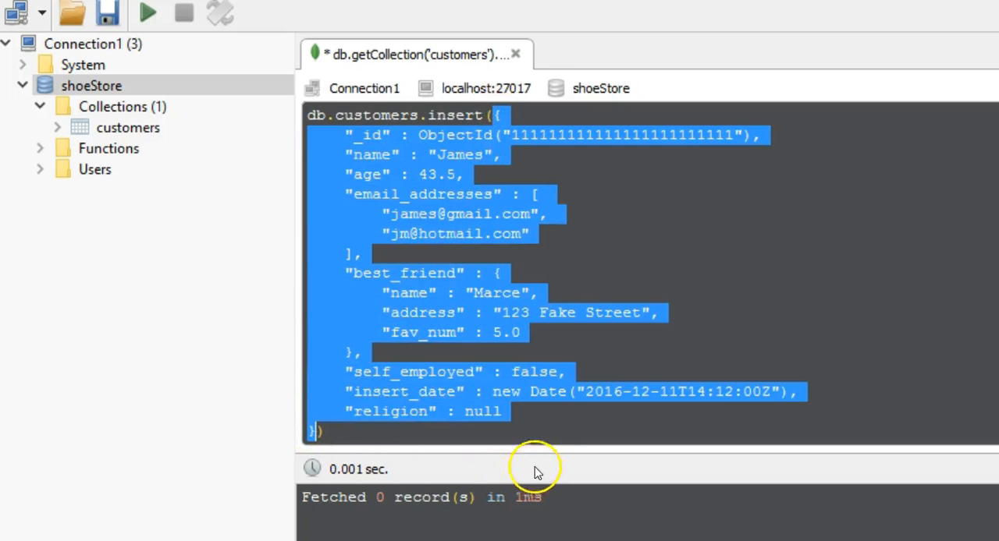
left_click(534, 195)
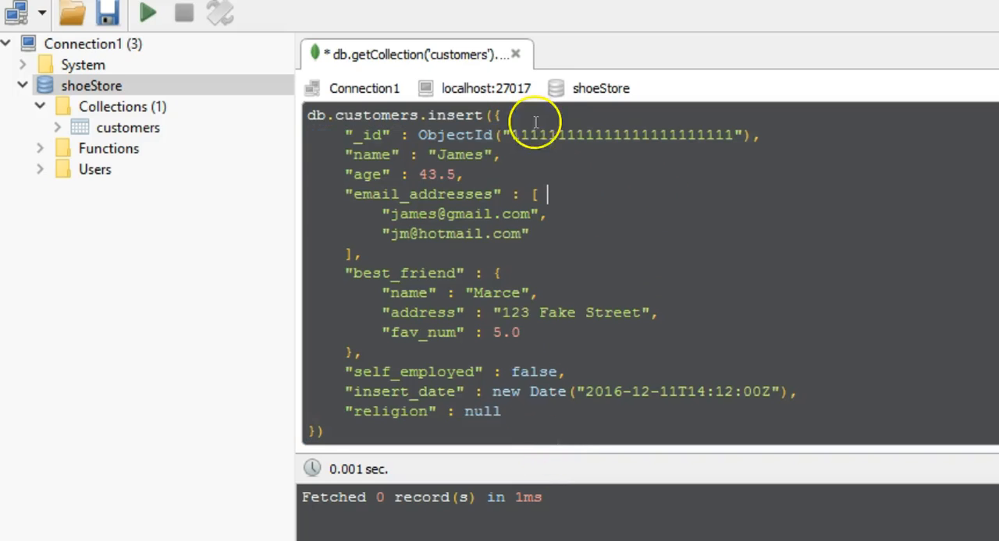
left_click_drag(533, 121, 324, 413)
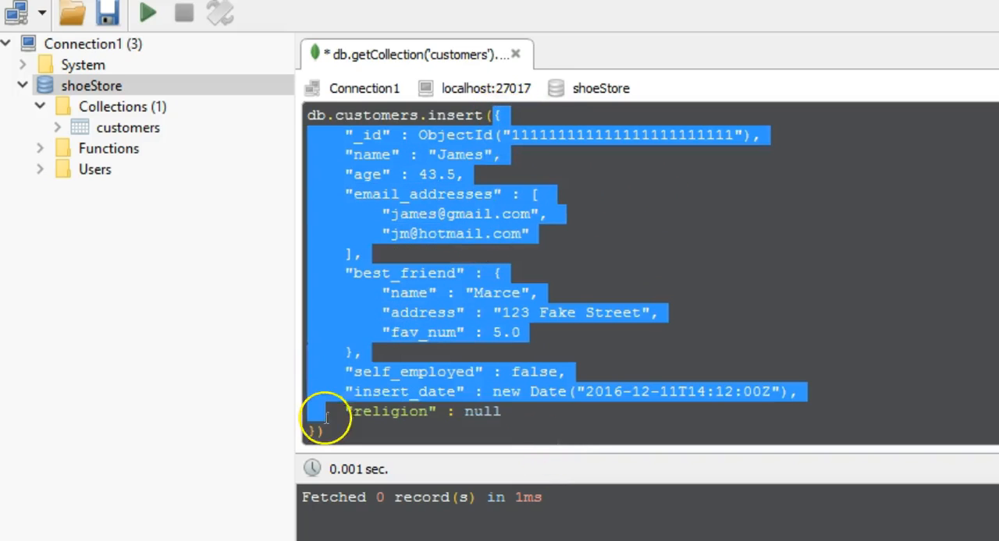
left_click(601, 190)
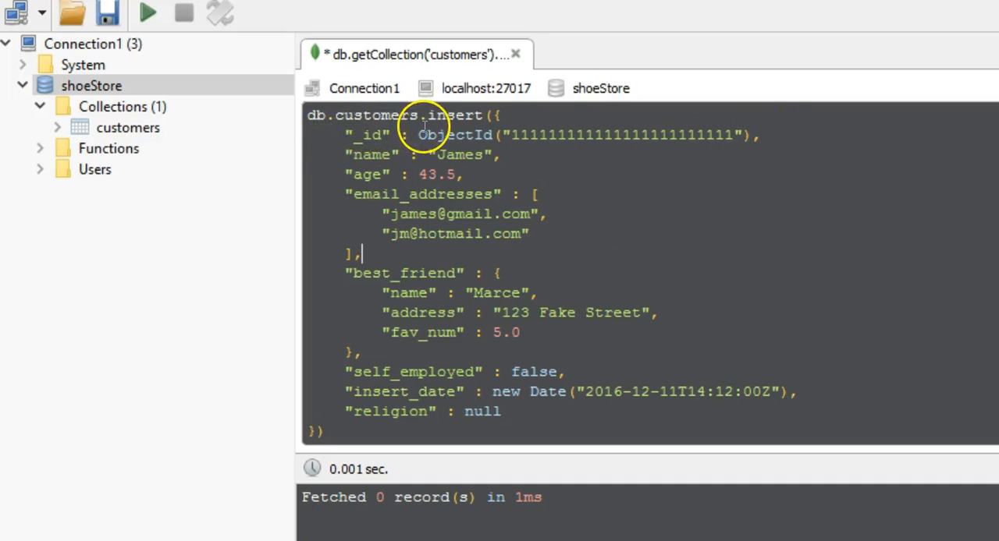
double_click(455, 134)
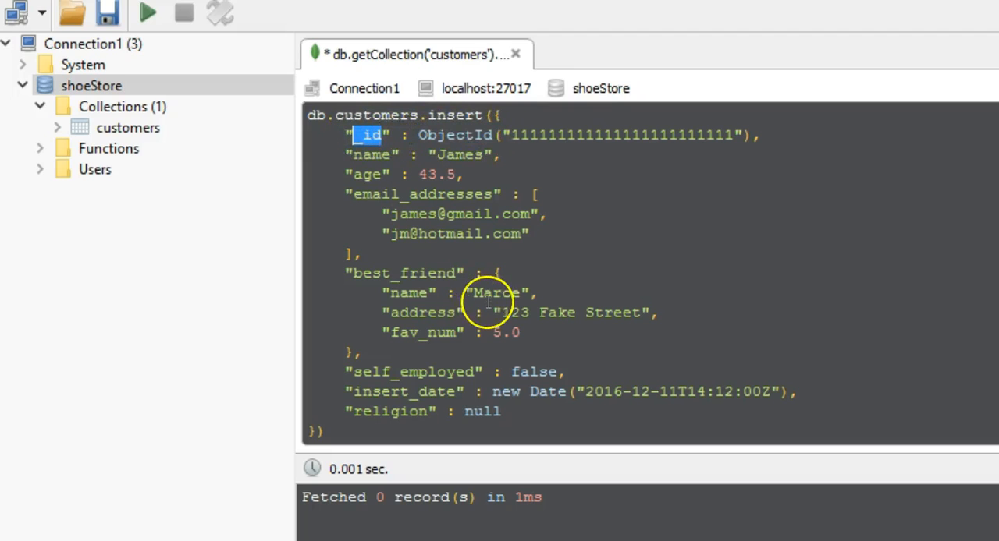
mouse_move(433, 203)
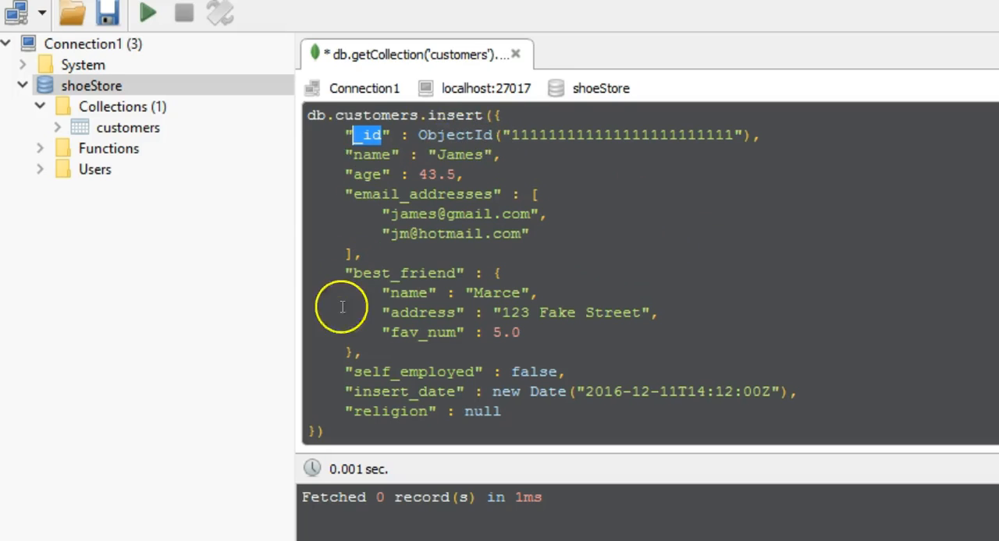
mouse_move(549, 325)
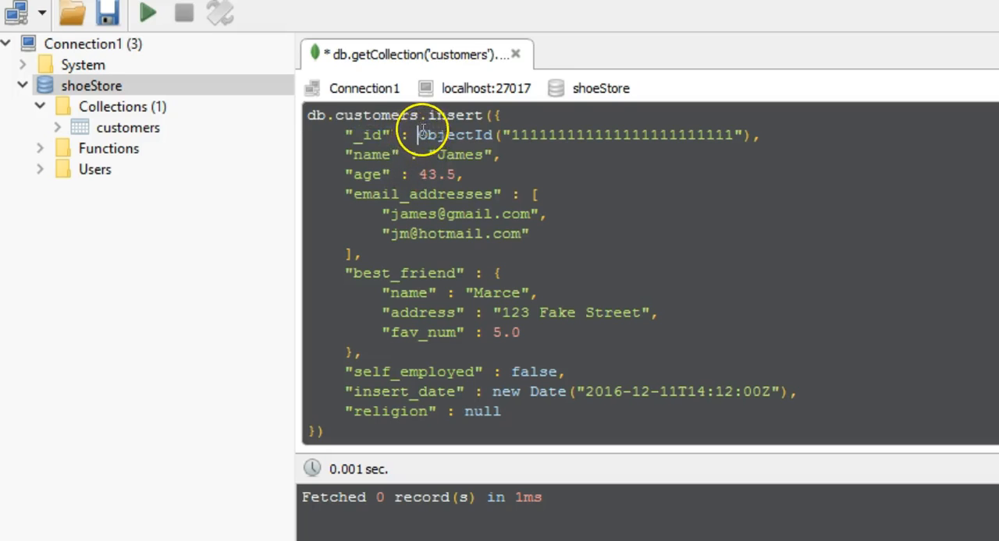
double_click(367, 134)
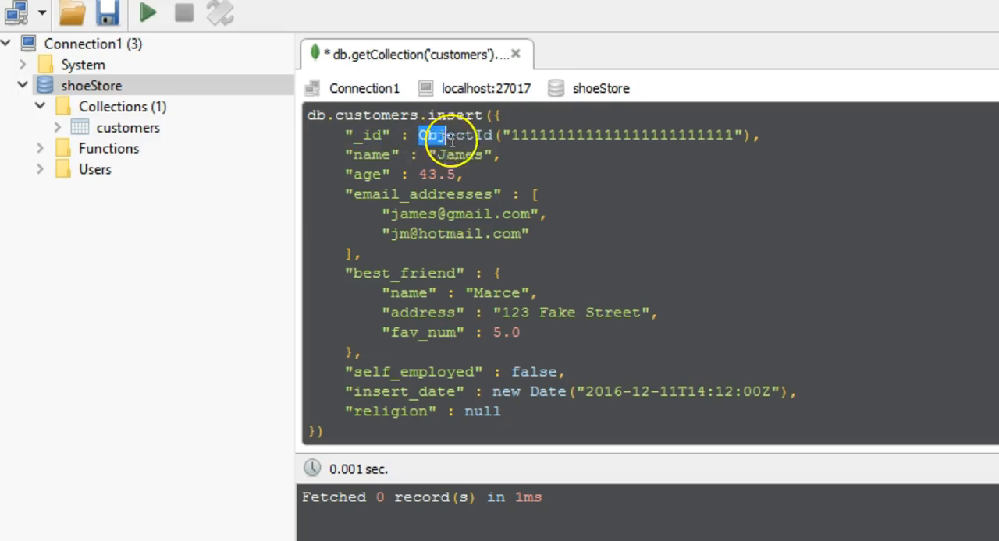
double_click(454, 134)
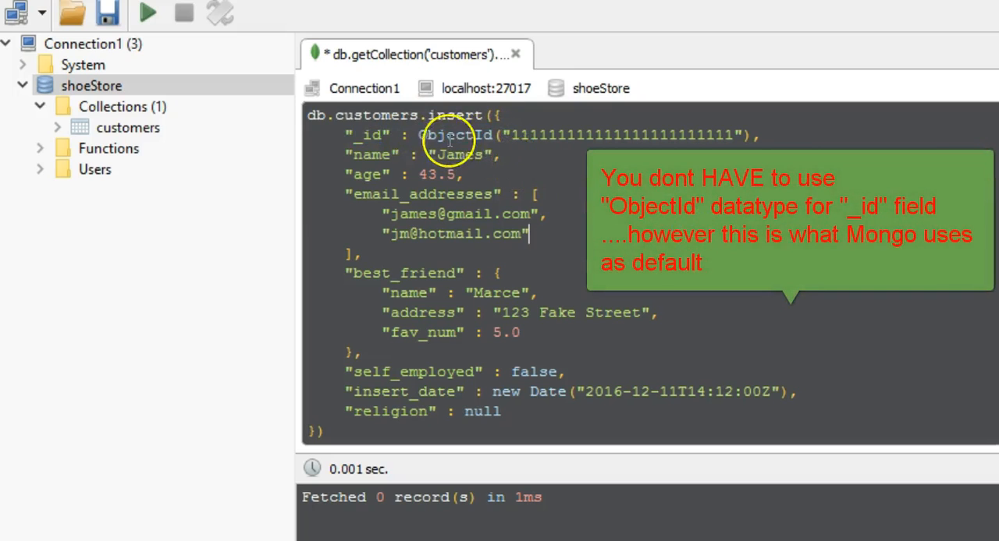
double_click(456, 134)
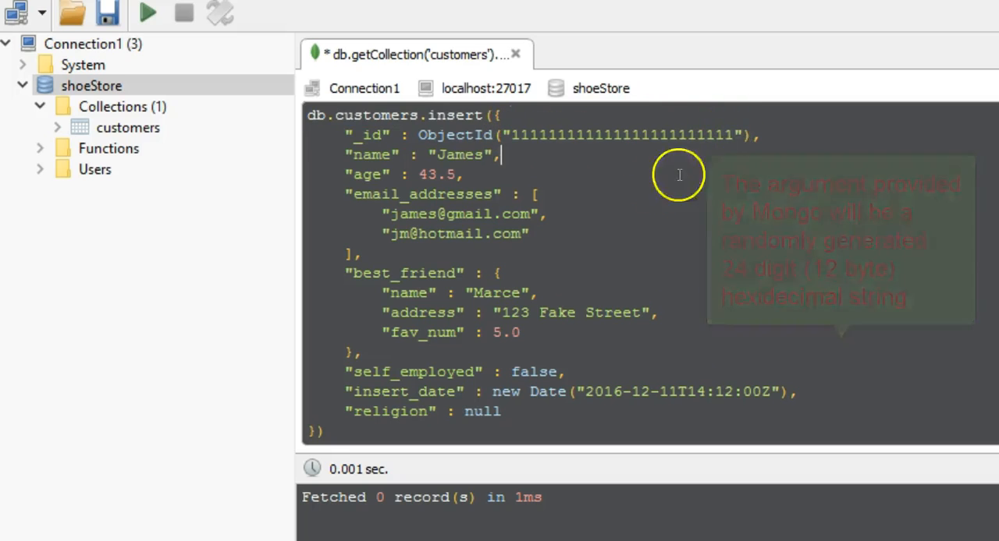
mouse_move(515, 128)
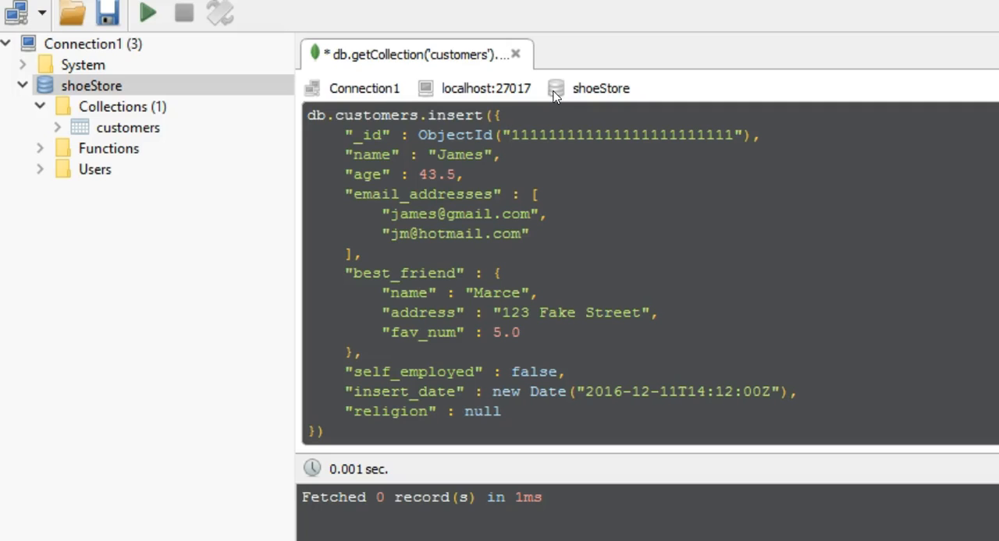
left_click(509, 134)
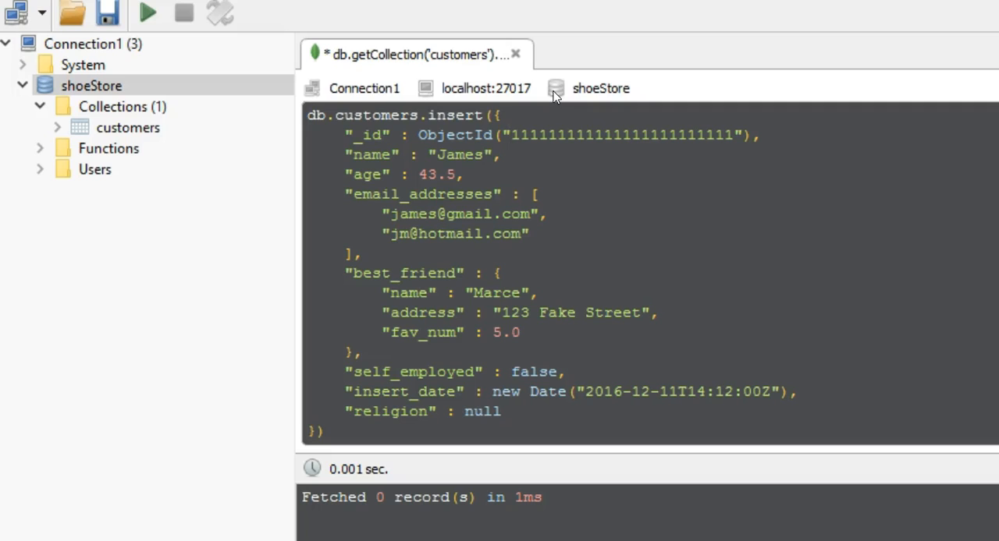
left_click(509, 134)
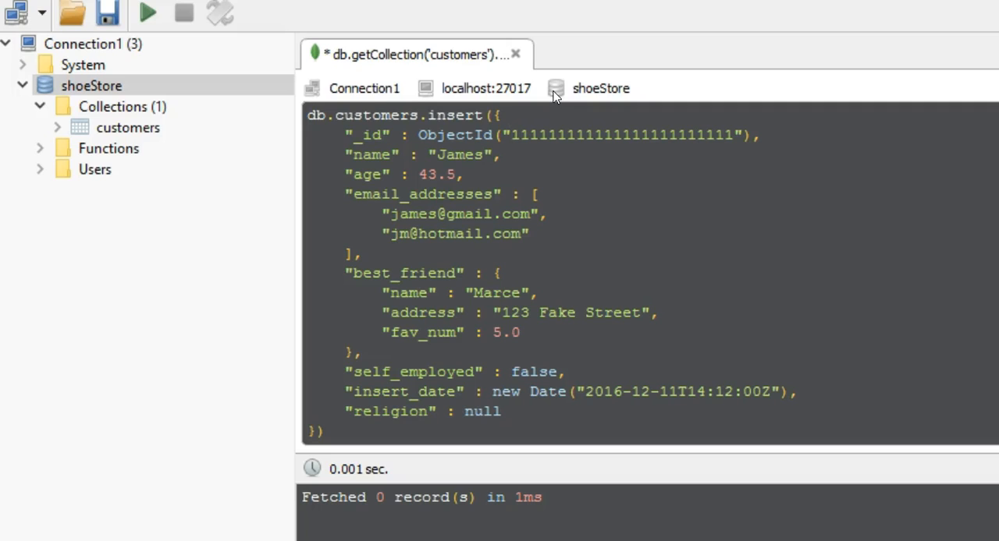
left_click(508, 134)
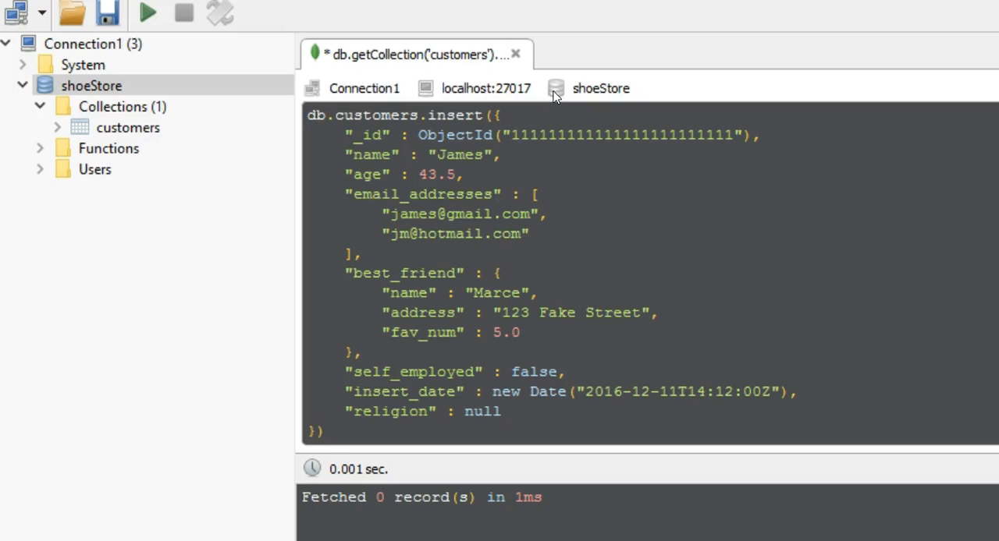
left_click(694, 135)
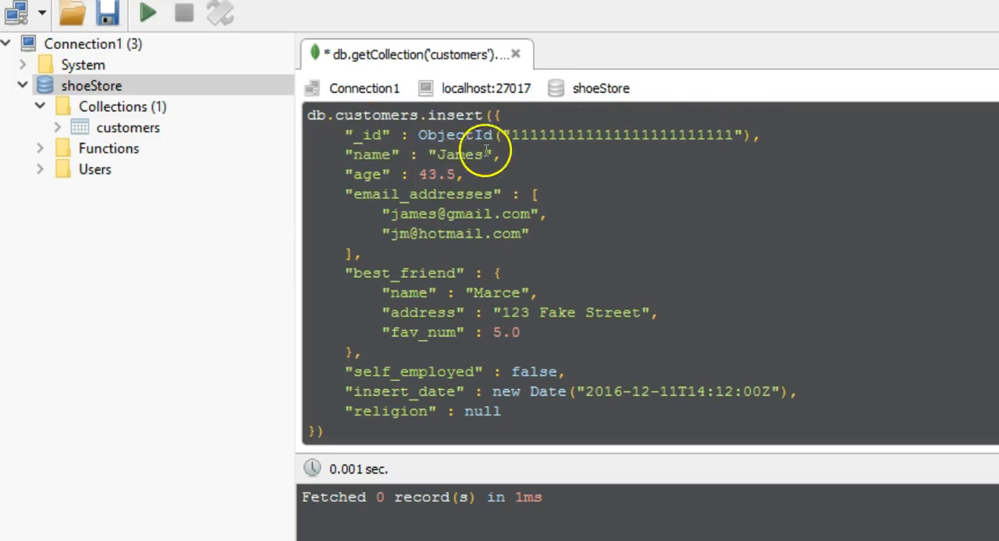
triple_click(421, 155)
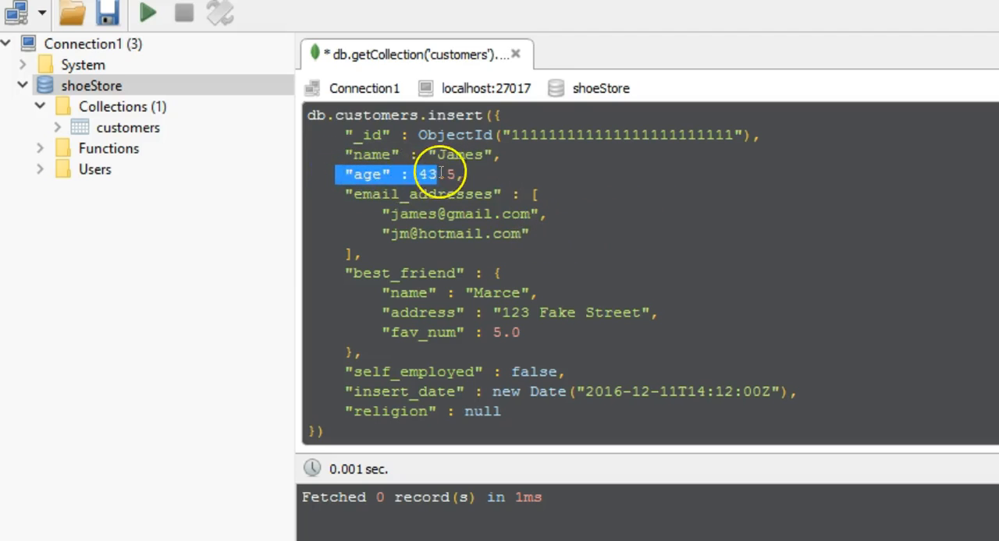
Inspect the age value 43.5 and change the best friend's fav_num from 5.0 to 5.
left_click(424, 173)
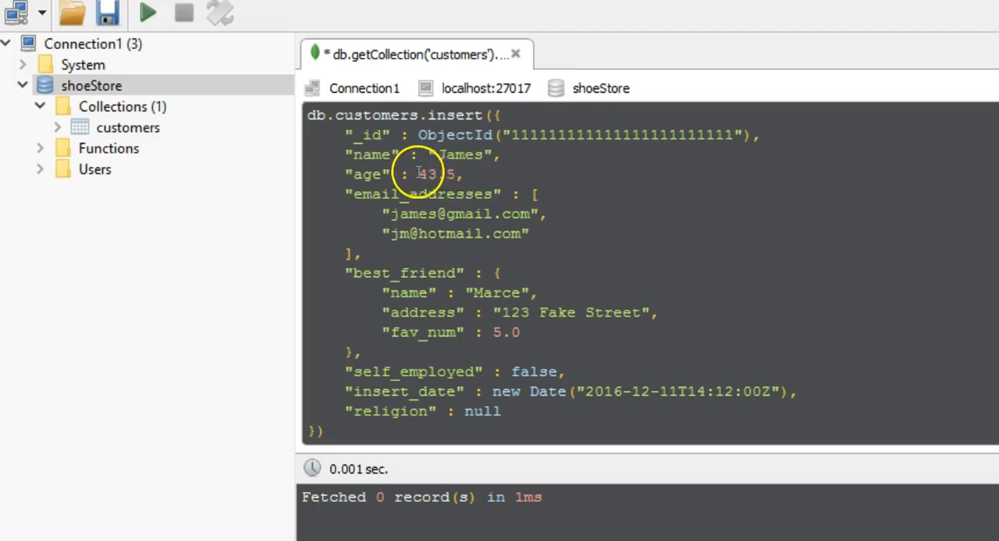
double_click(427, 173)
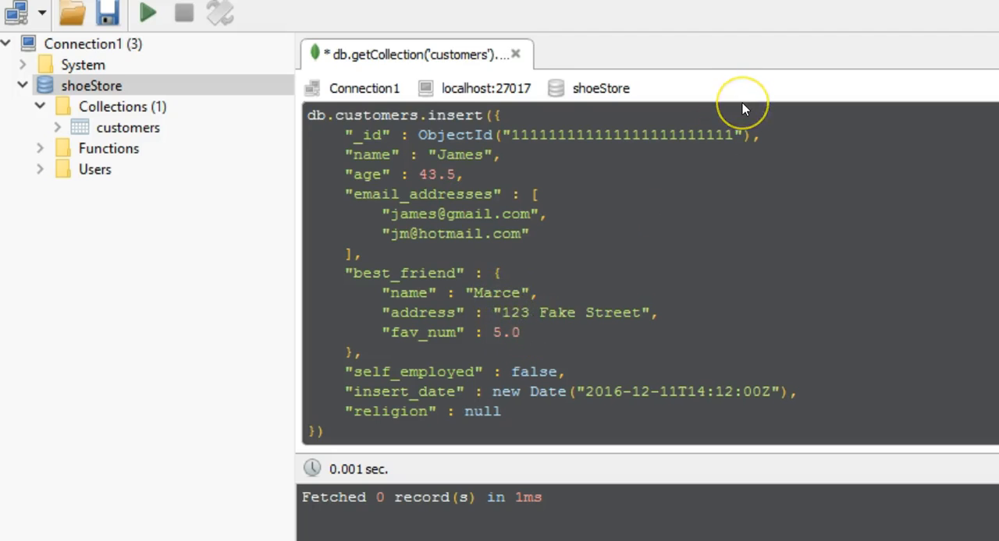
left_click(496, 332)
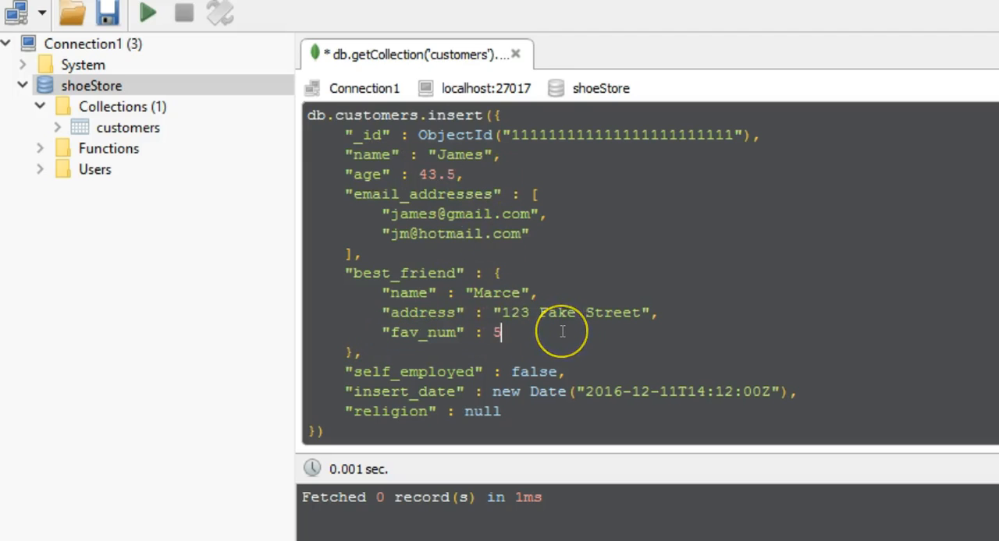
mouse_move(471, 174)
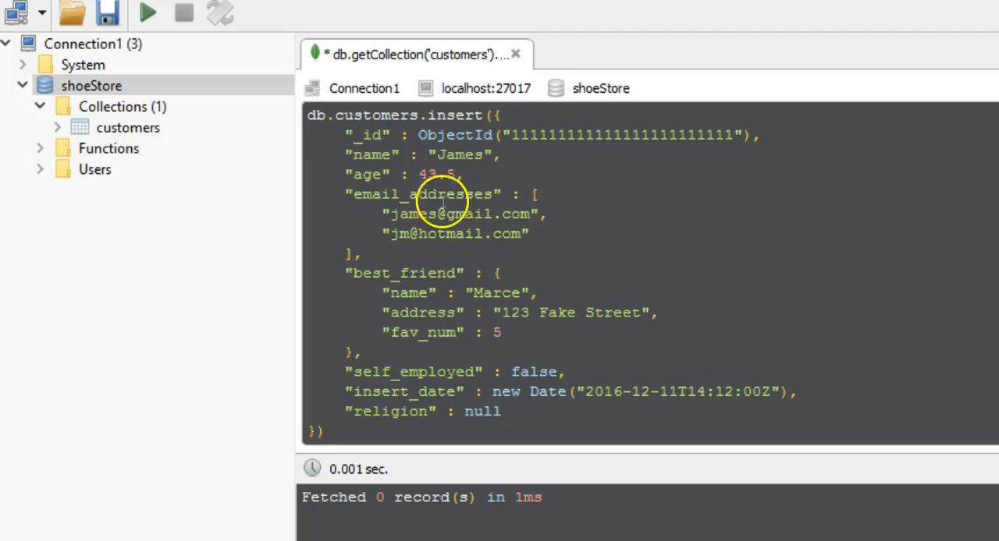
left_click_drag(533, 195, 358, 253)
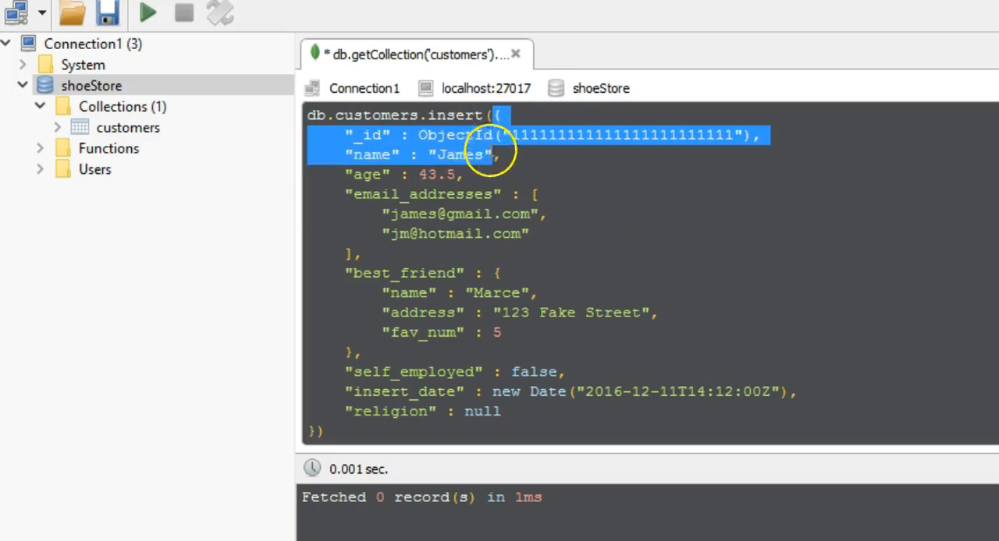
Highlight the _id, name and embedded best_friend fields of the insert script.
left_click_drag(491, 143, 309, 434)
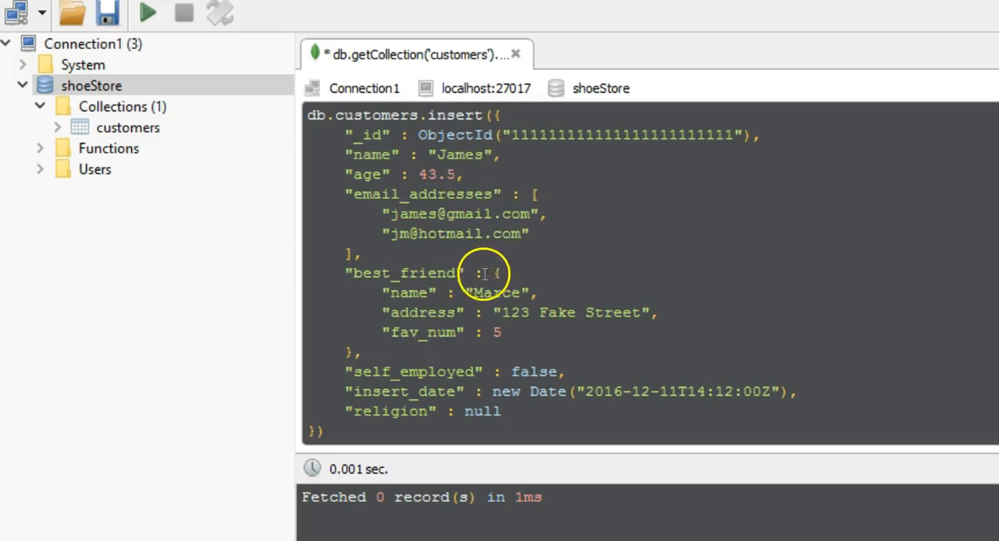
left_click_drag(496, 273, 355, 353)
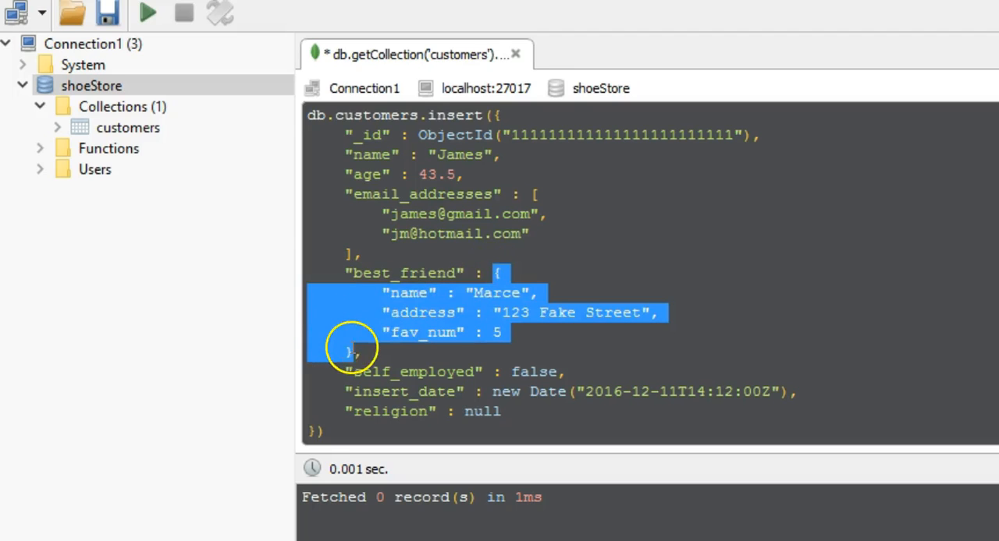
left_click(561, 276)
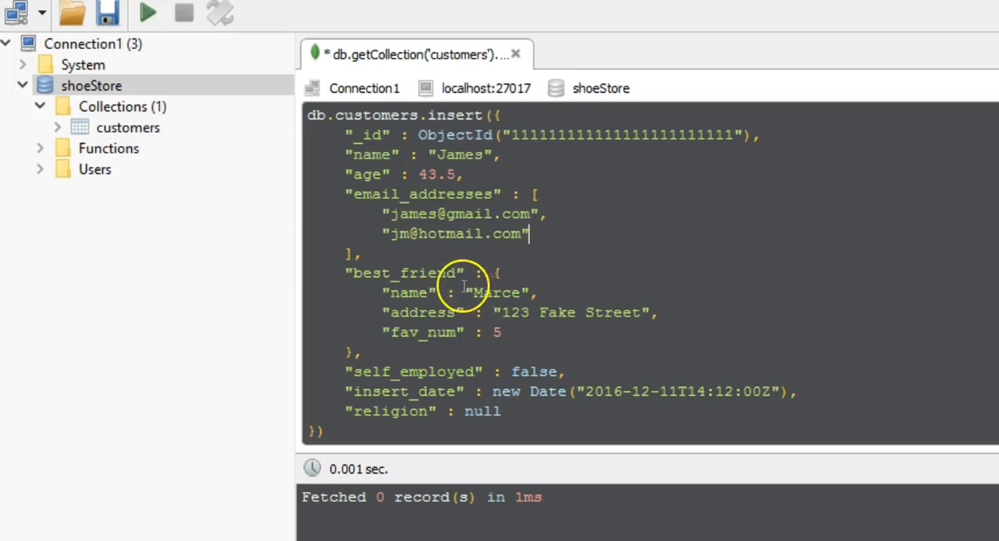
mouse_move(538, 215)
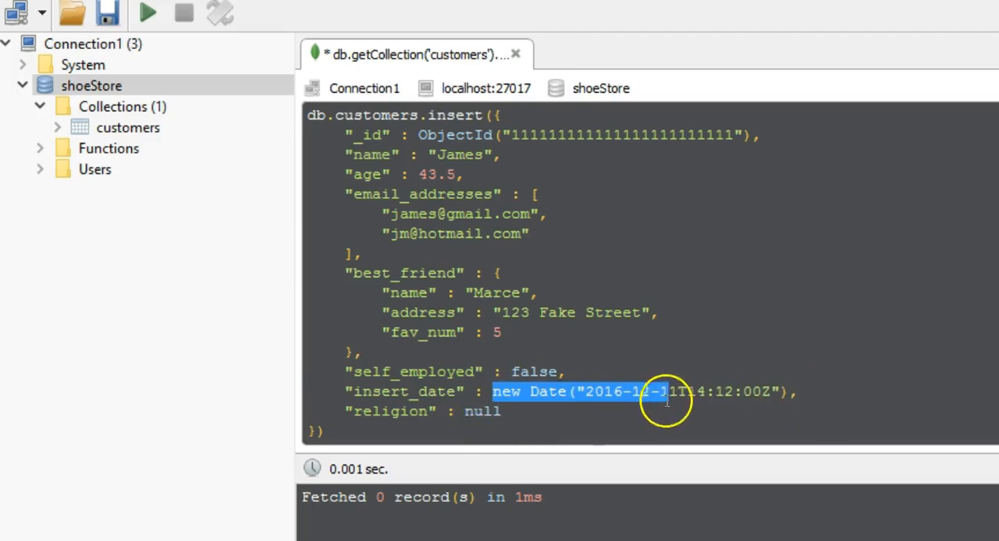
left_click(490, 390)
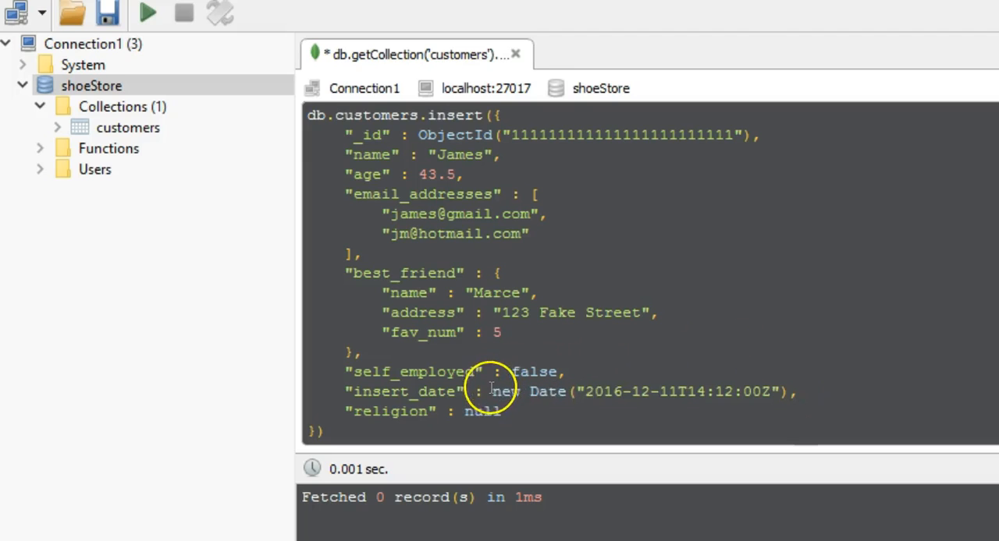
double_click(506, 390)
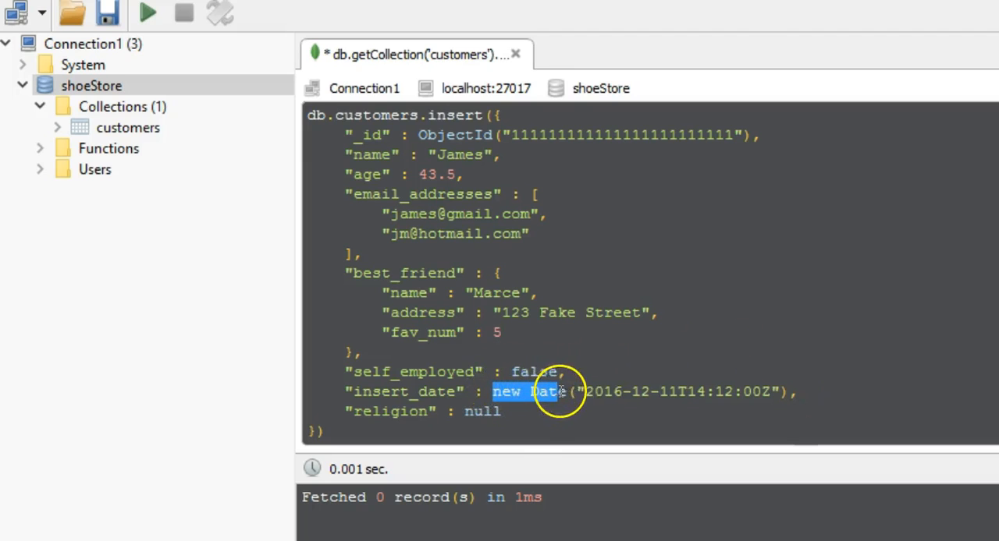
double_click(440, 134)
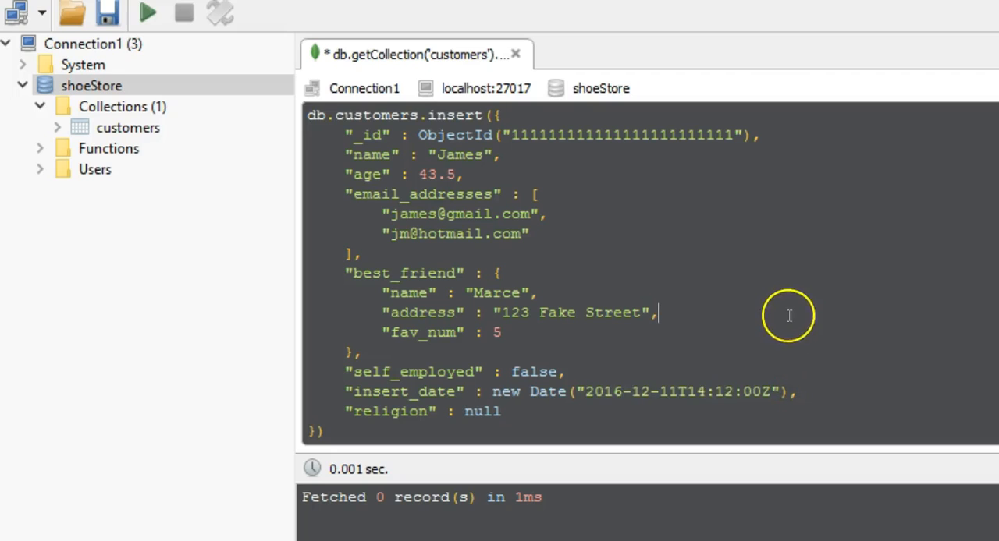
mouse_move(883, 322)
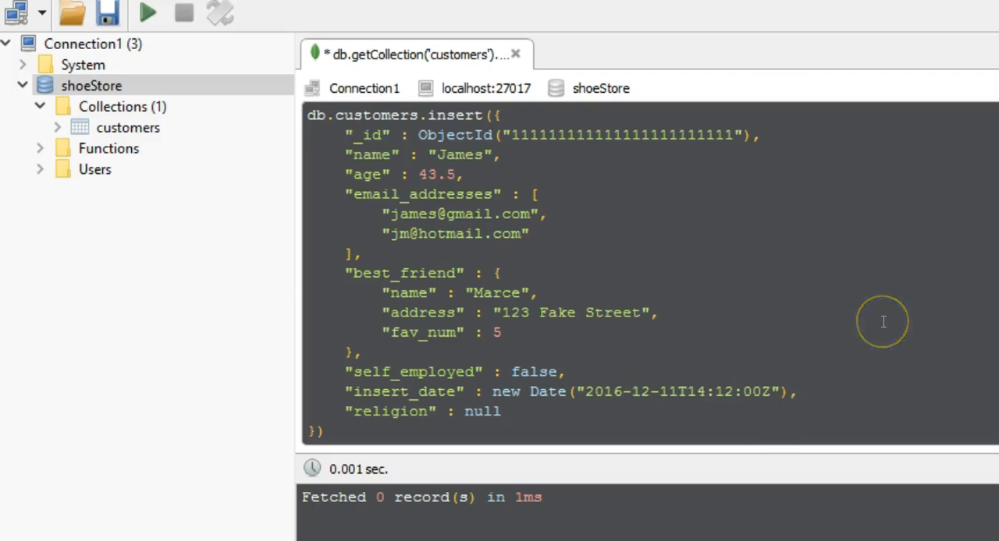
left_click(658, 312)
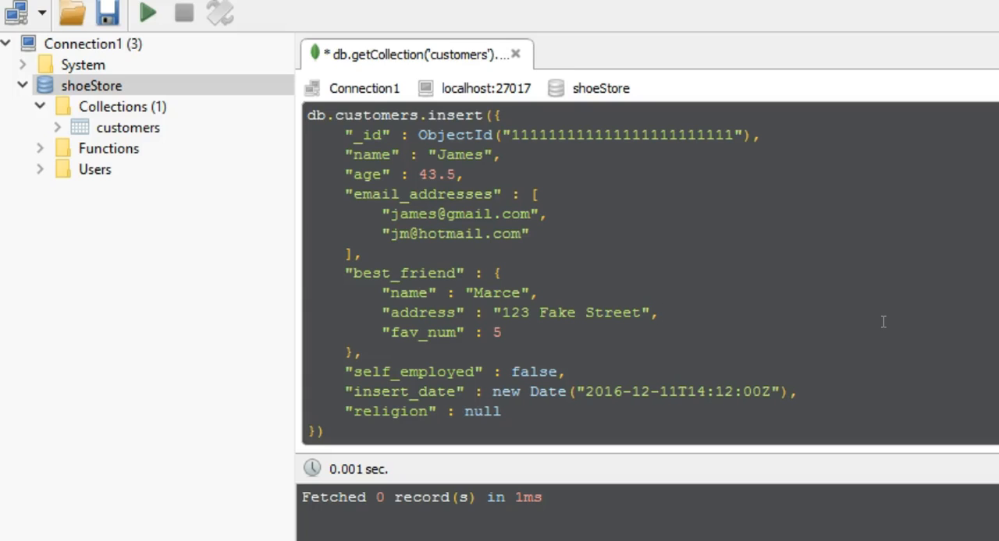
left_click(658, 312)
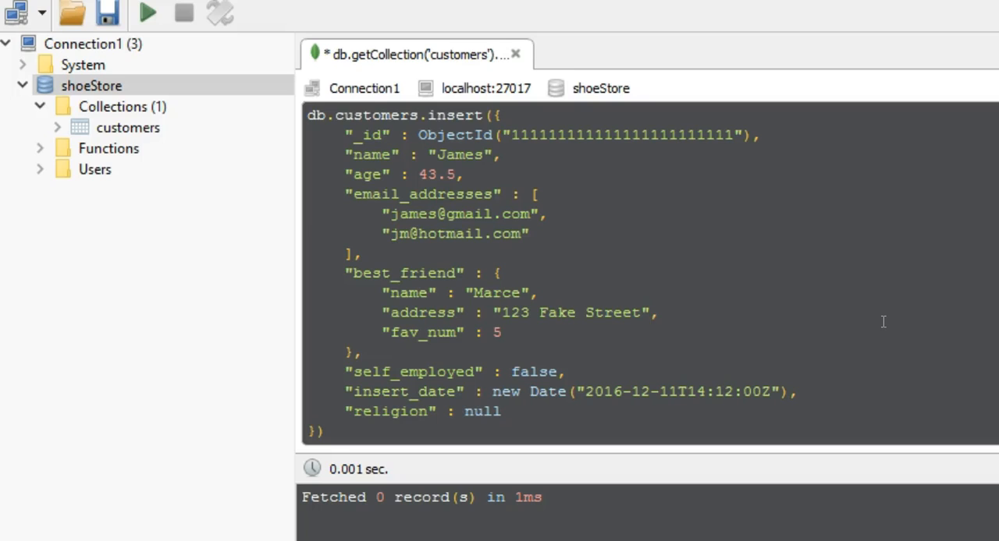
left_click(658, 312)
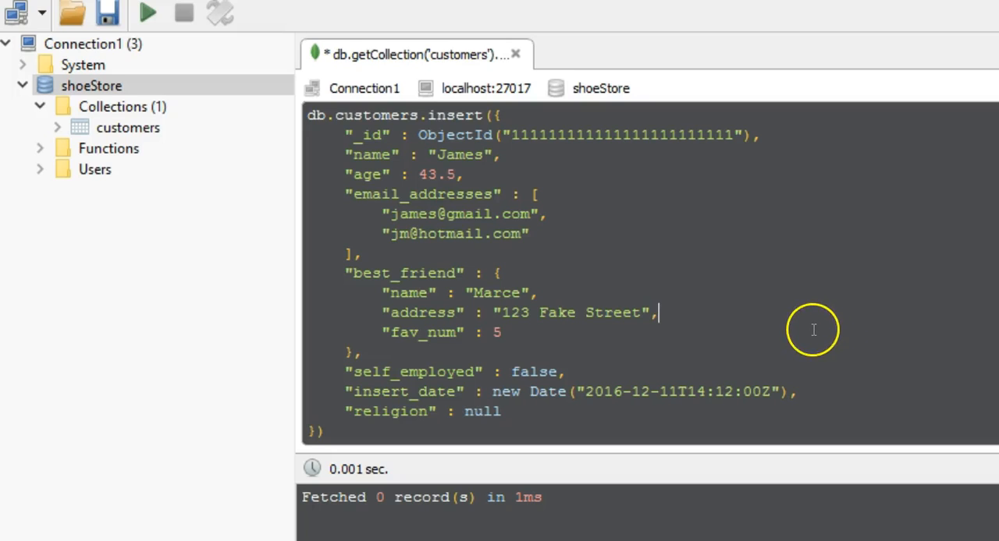
mouse_move(819, 318)
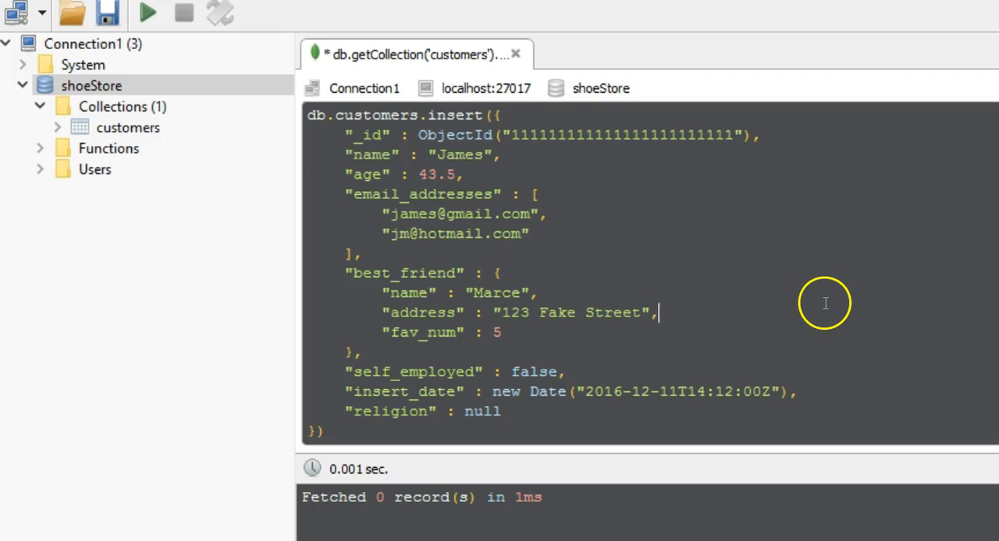
mouse_move(715, 366)
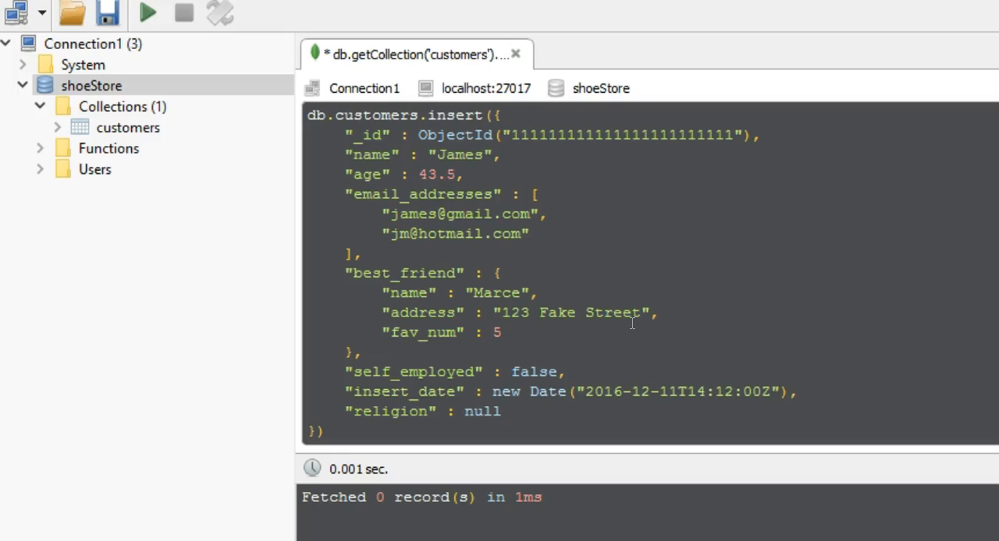
left_click(768, 392)
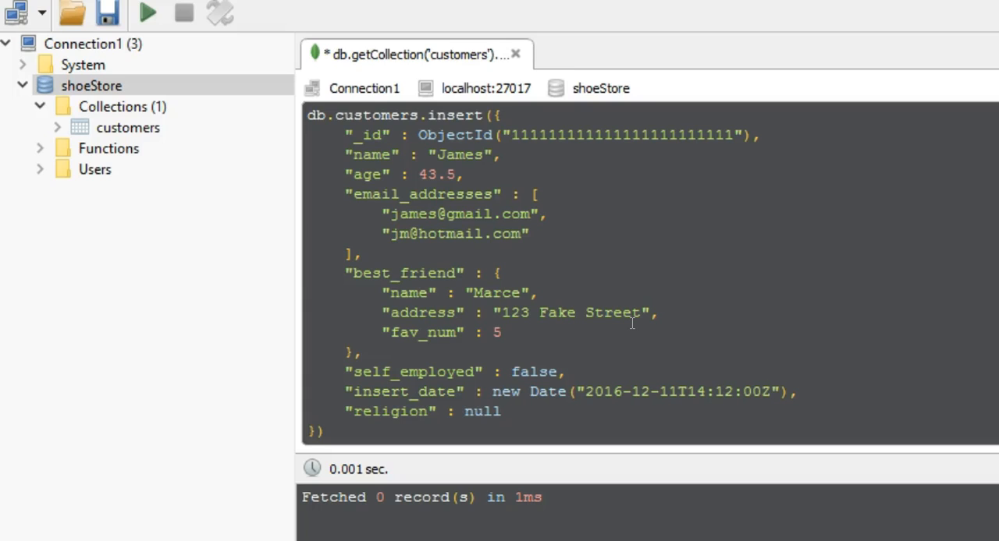
left_click(768, 391)
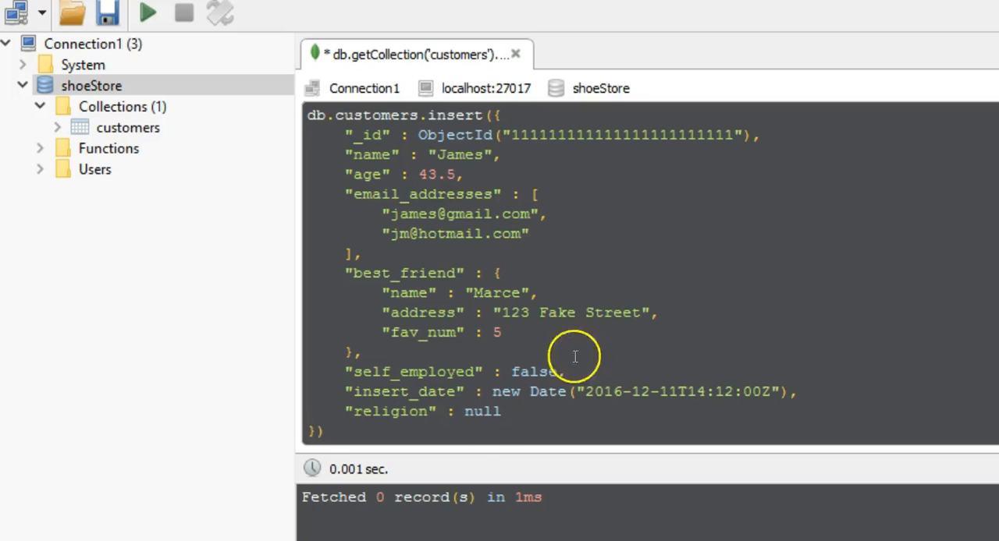
double_click(482, 412)
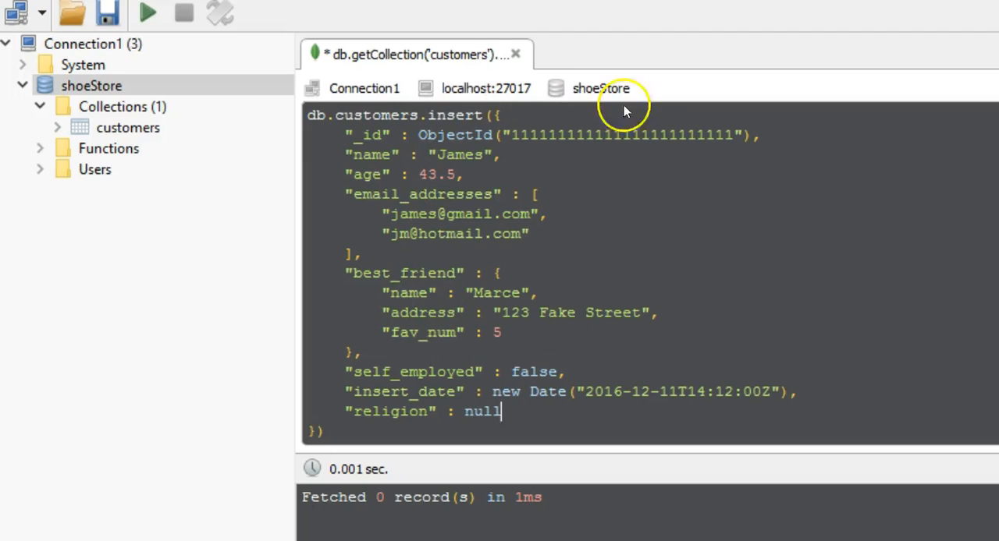
mouse_move(671, 285)
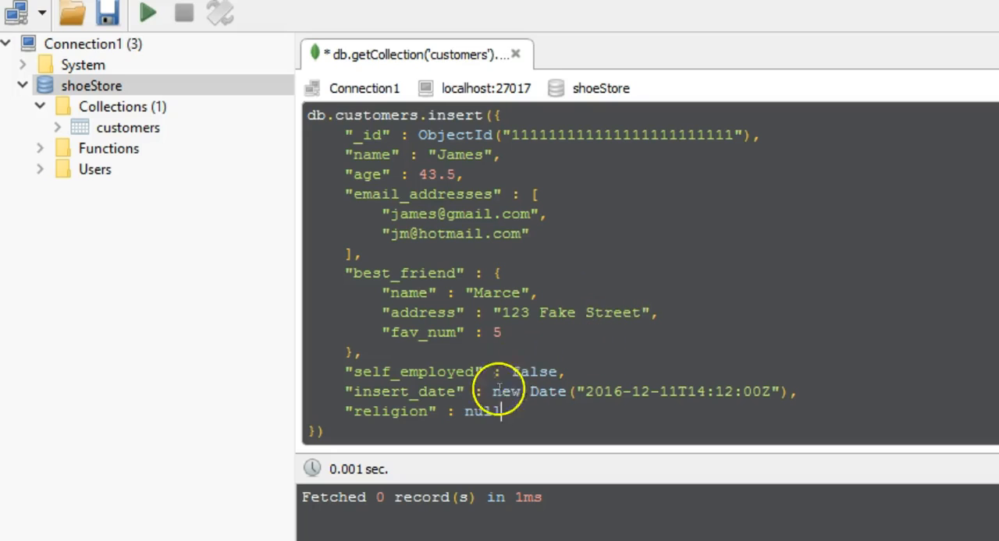
double_click(482, 412)
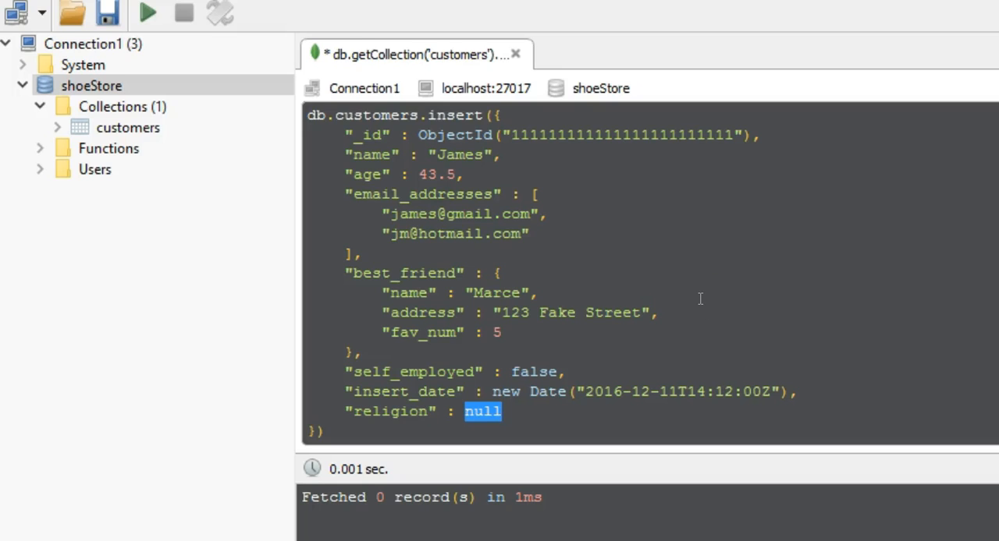
mouse_move(554, 415)
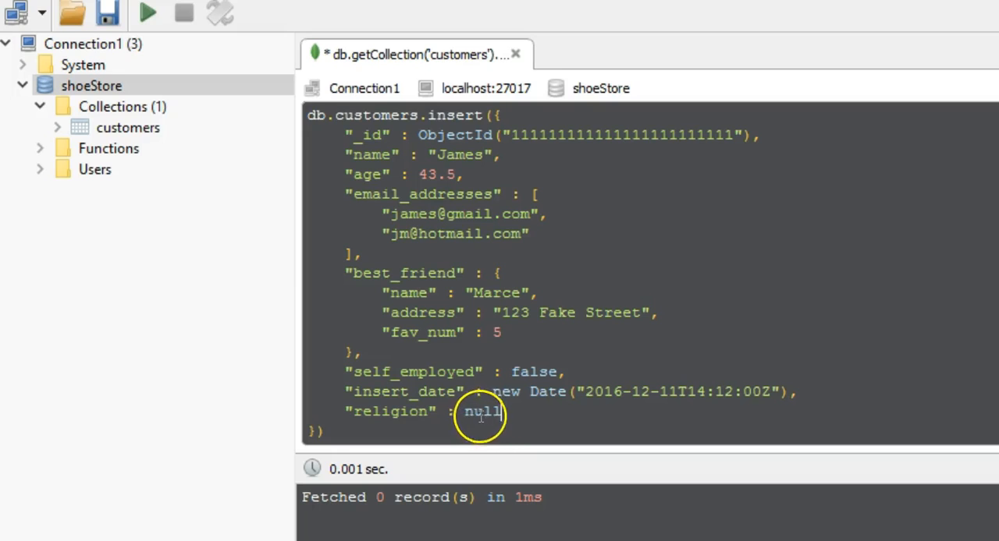
mouse_move(526, 412)
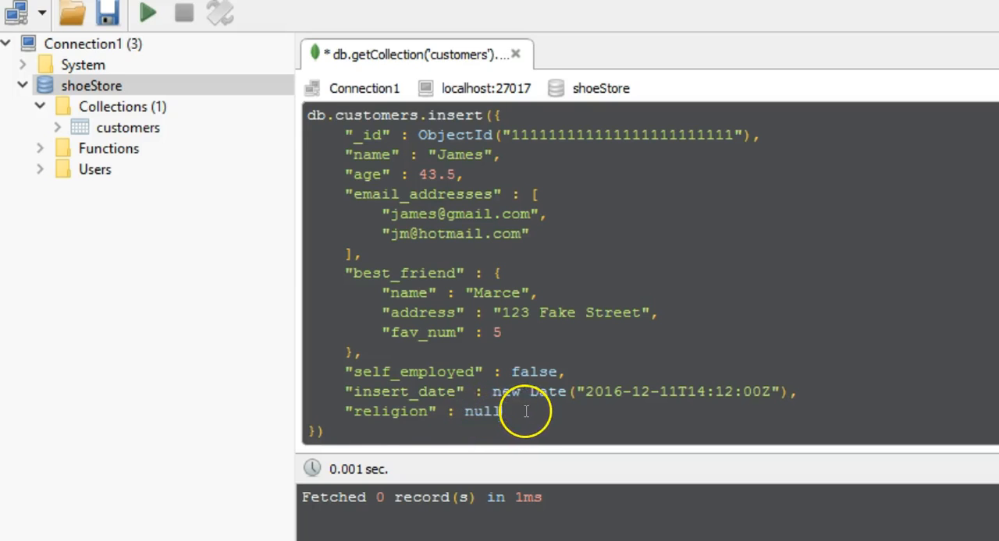
mouse_move(775, 200)
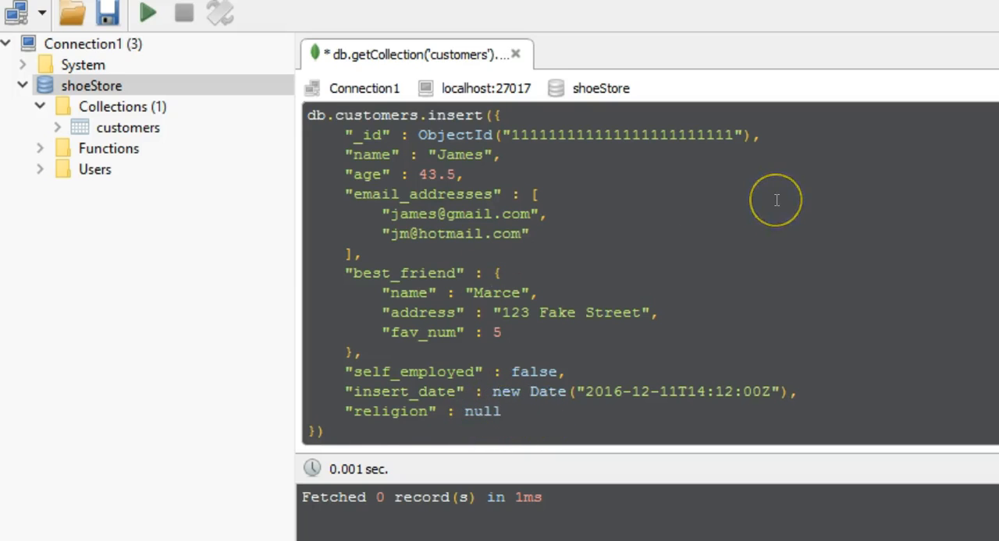
Execute the James insert and view the documents stored in customers.
left_click(146, 13)
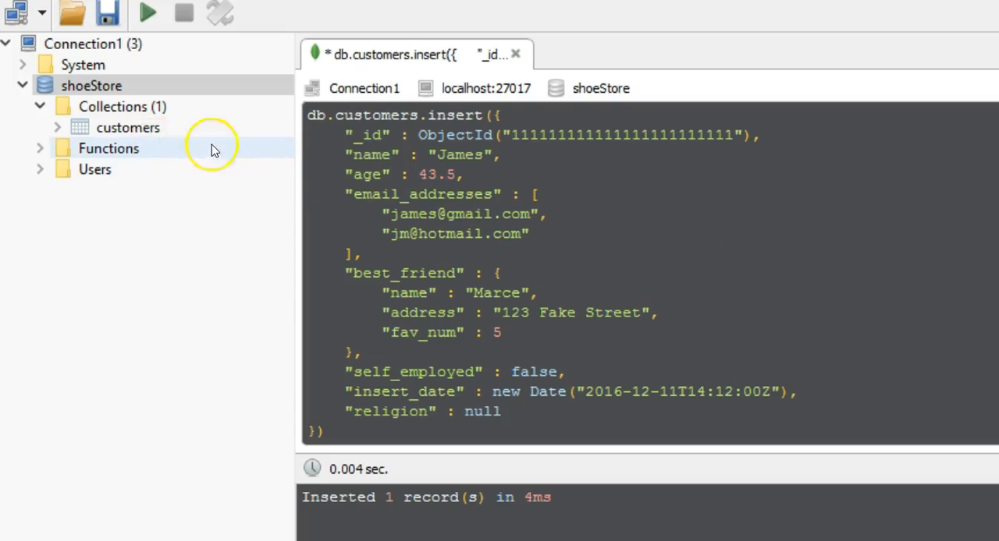
right_click(128, 128)
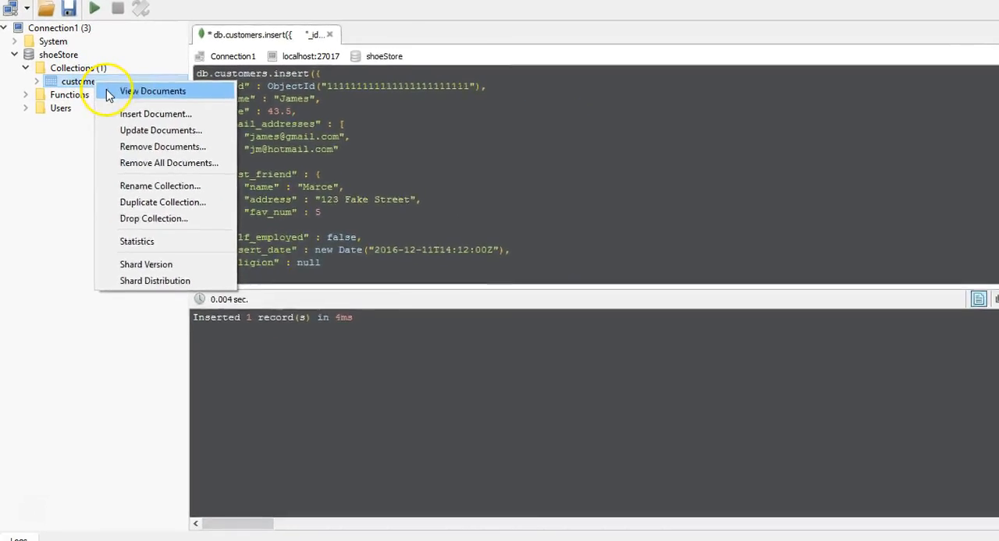
left_click(153, 90)
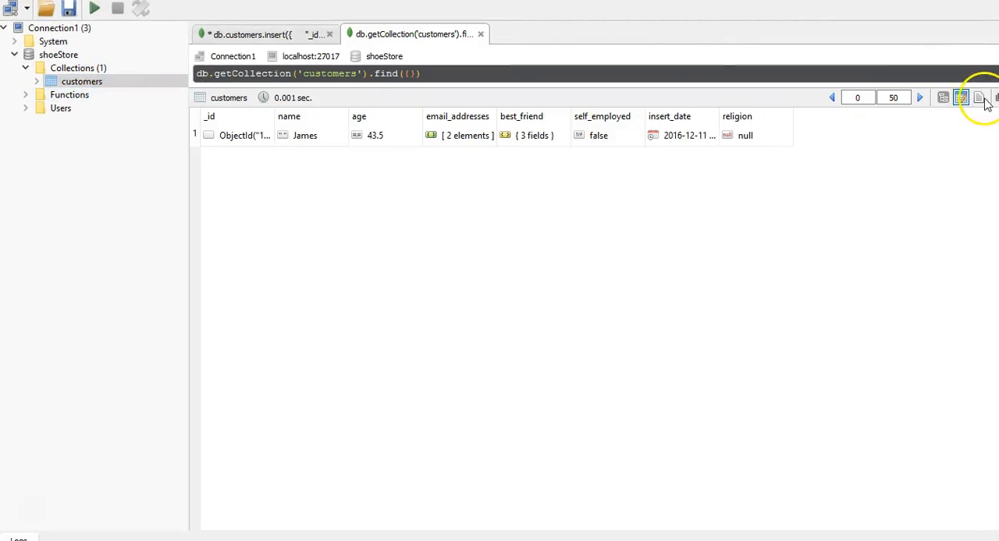
Show results as formatted text and highlight fav_num 5.0 and the insert_date ISODate with its milliseconds.
left_click(979, 96)
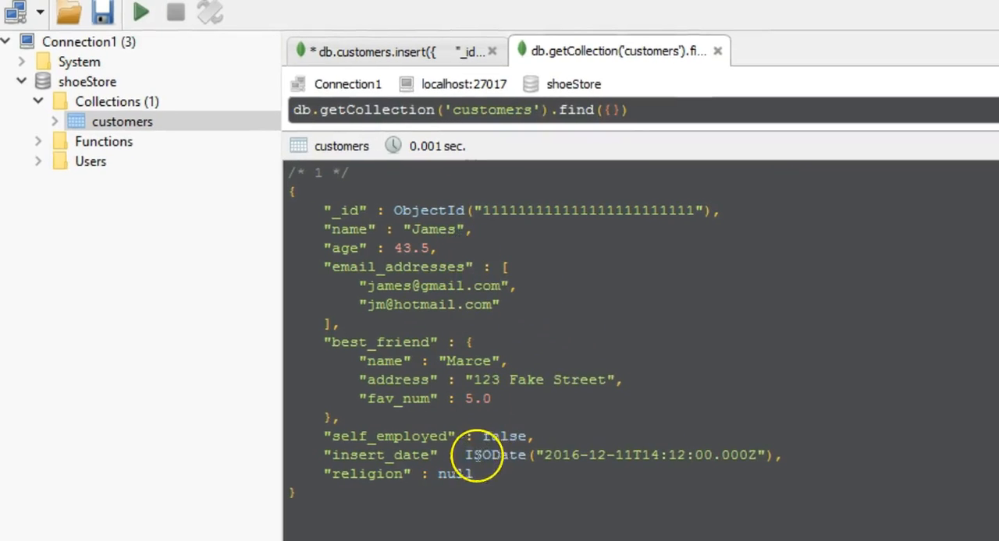
mouse_move(440, 347)
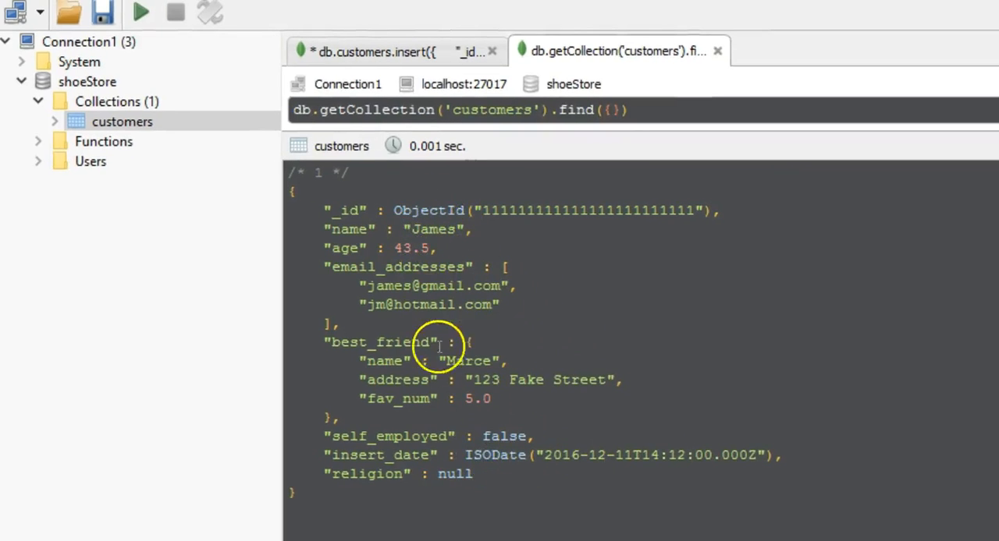
double_click(478, 399)
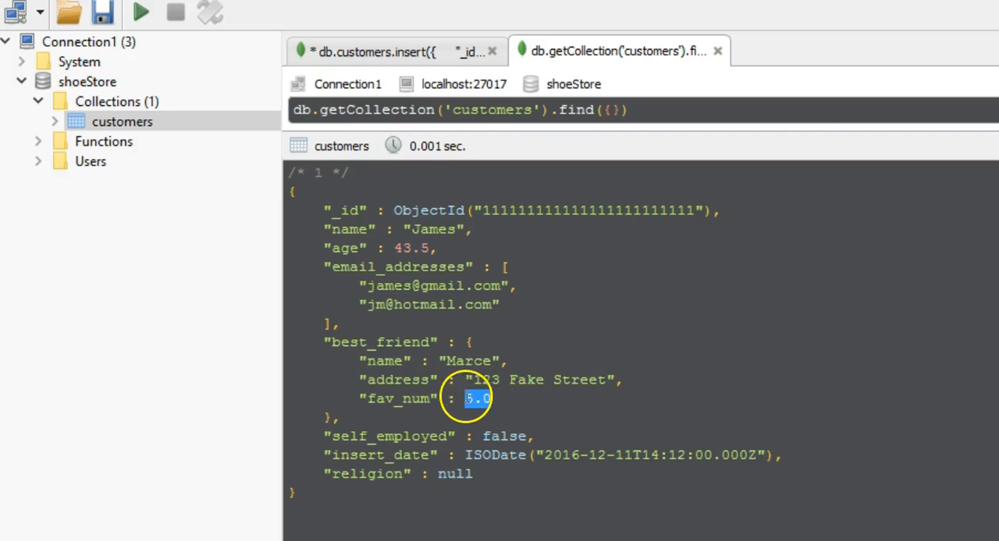
mouse_move(584, 471)
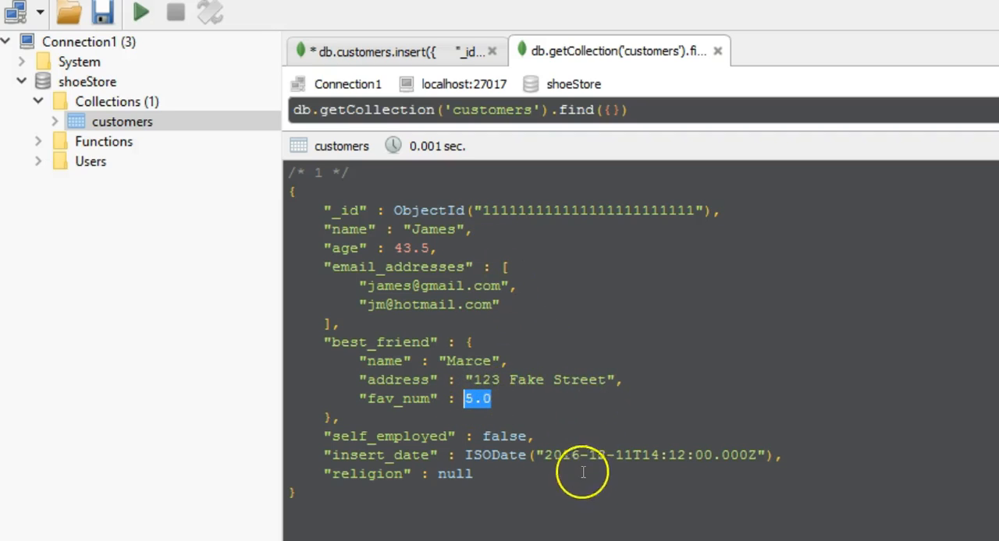
mouse_move(468, 455)
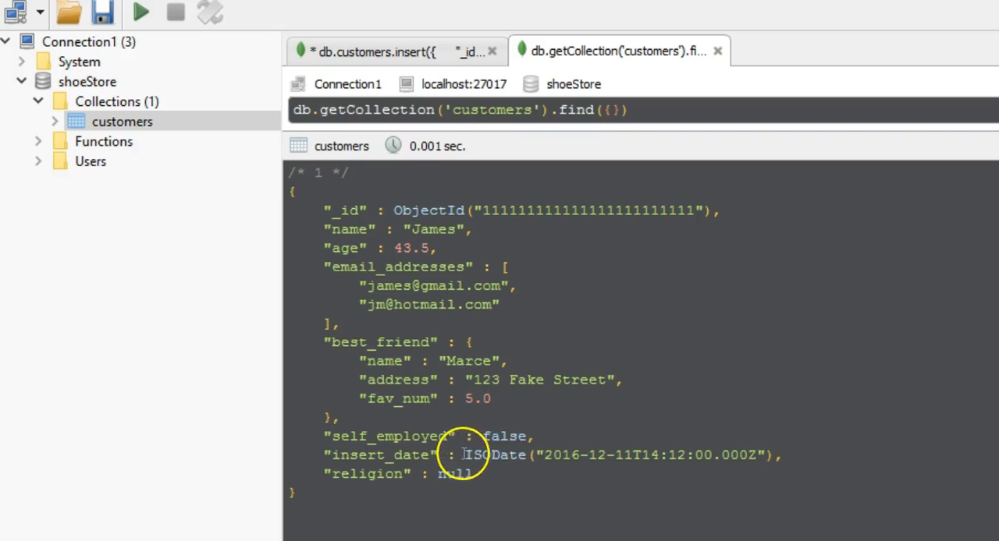
double_click(495, 456)
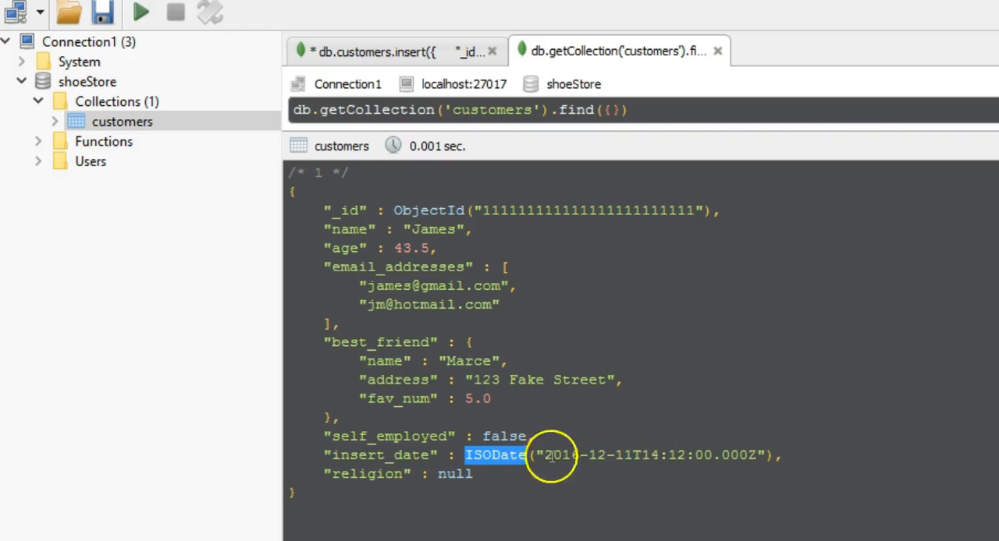
mouse_move(714, 471)
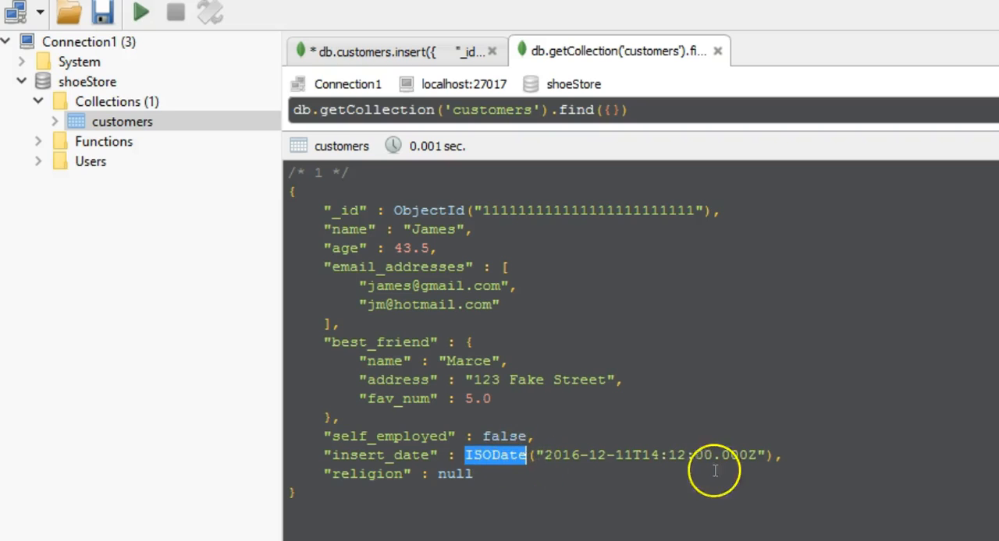
left_click(715, 455)
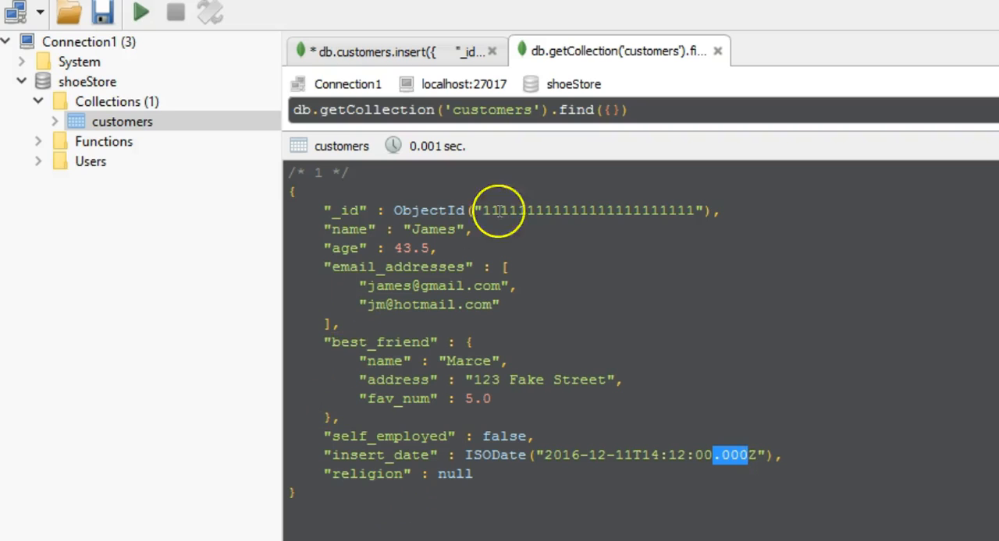
mouse_move(512, 242)
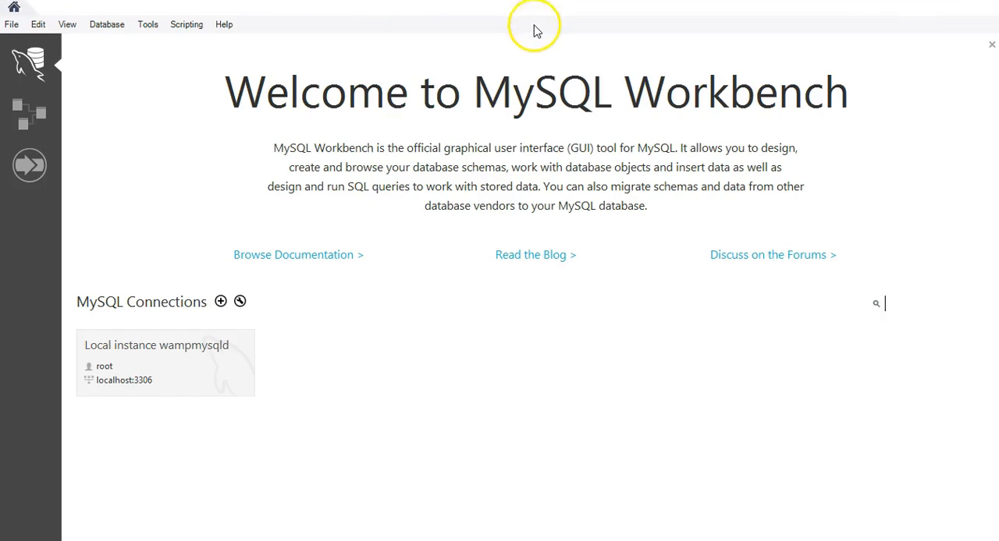
Open the Local instance wampmysqld connection from the Workbench welcome screen.
double_click(166, 362)
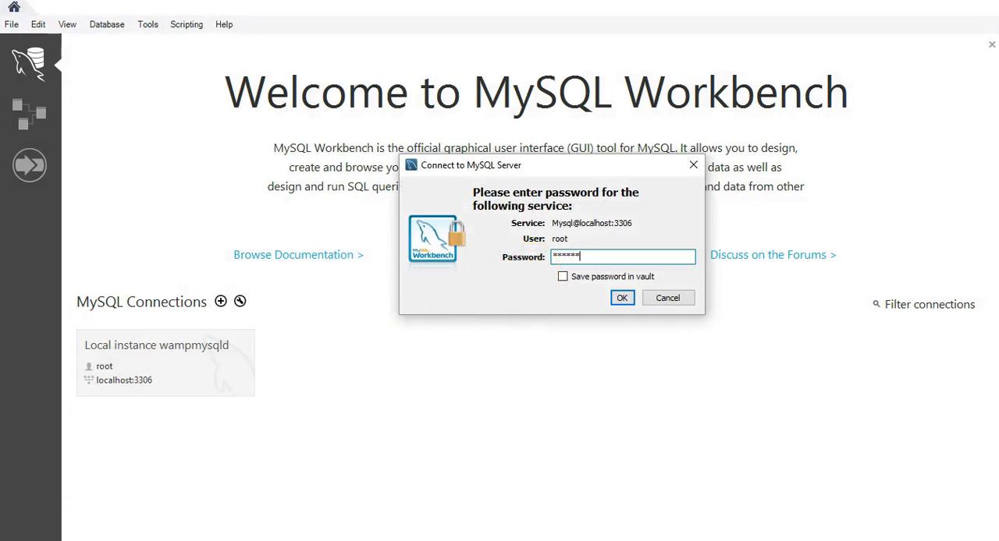
Connect with the password and open the shoestore customers table's column definitions.
left_click(621, 297)
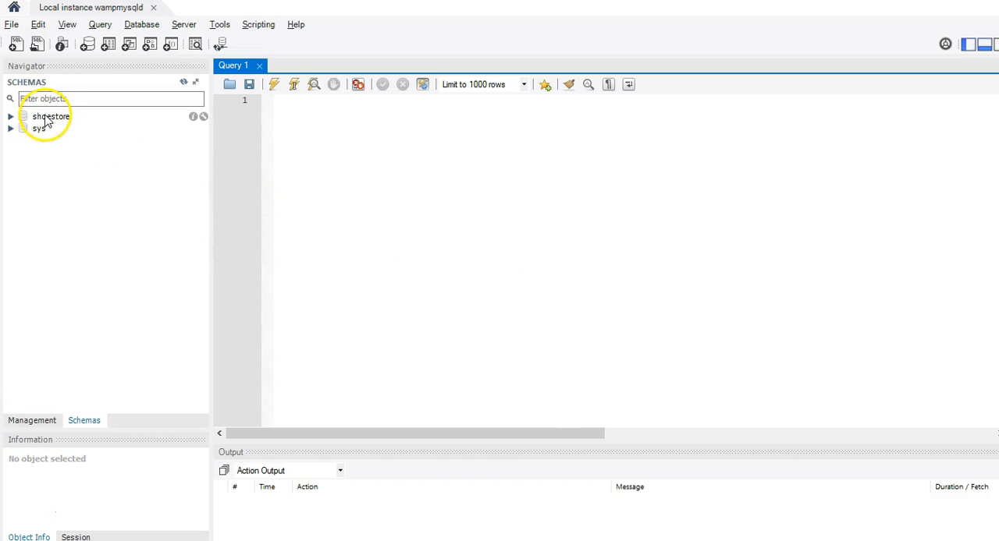
left_click(11, 116)
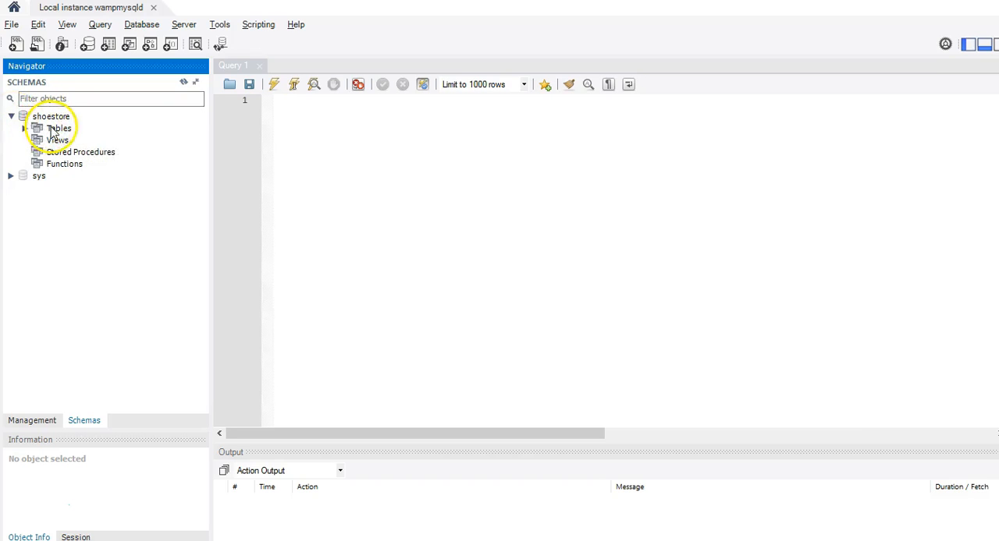
left_click(59, 128)
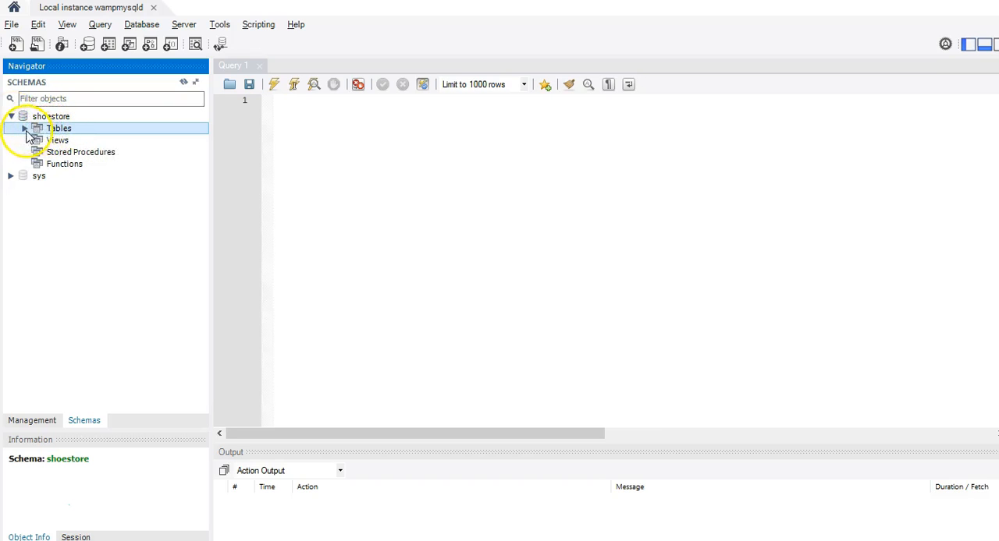
left_click(25, 128)
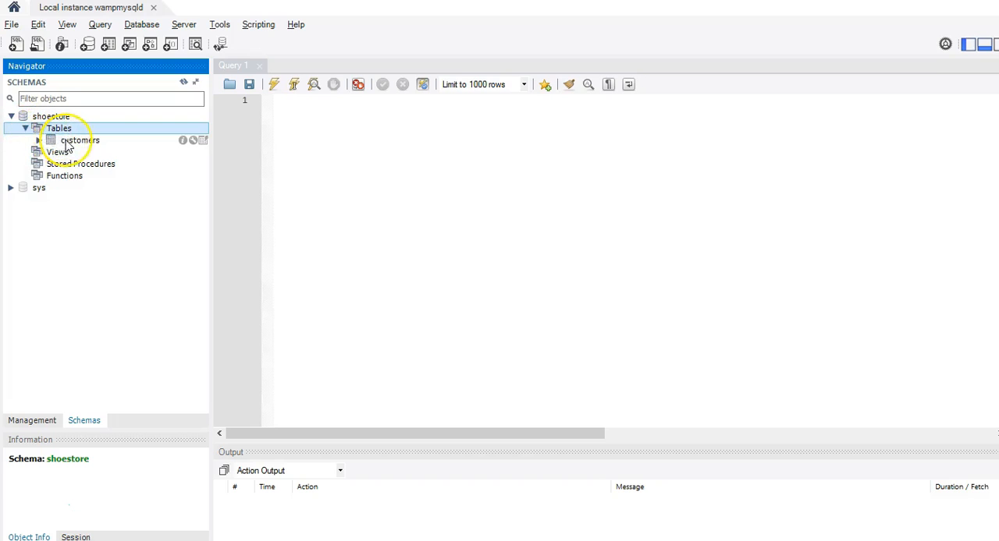
left_click(78, 139)
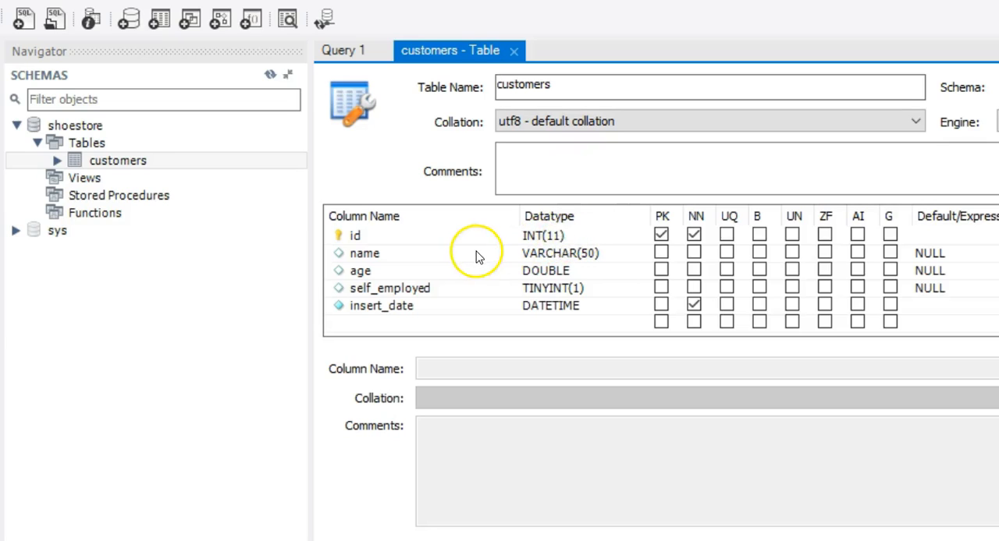
mouse_move(468, 242)
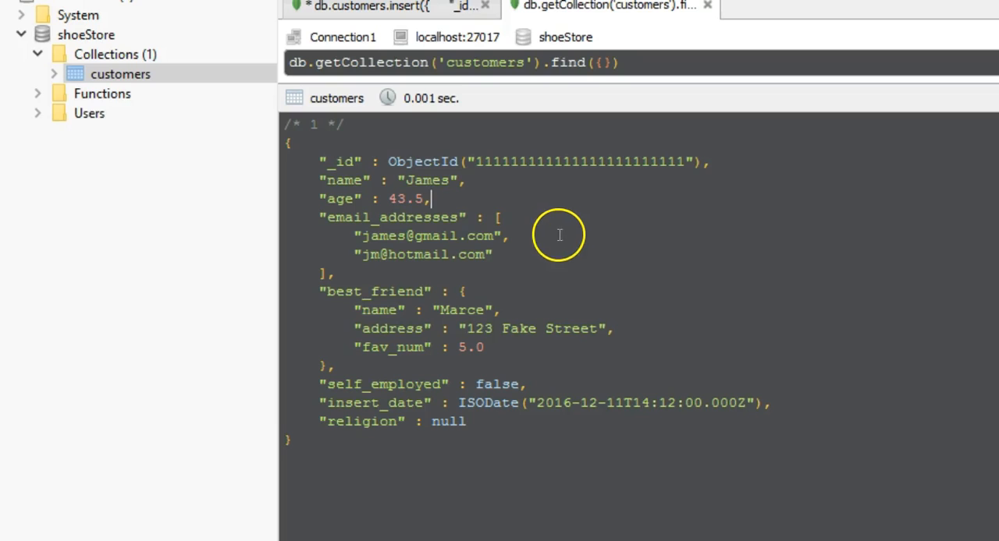
double_click(414, 162)
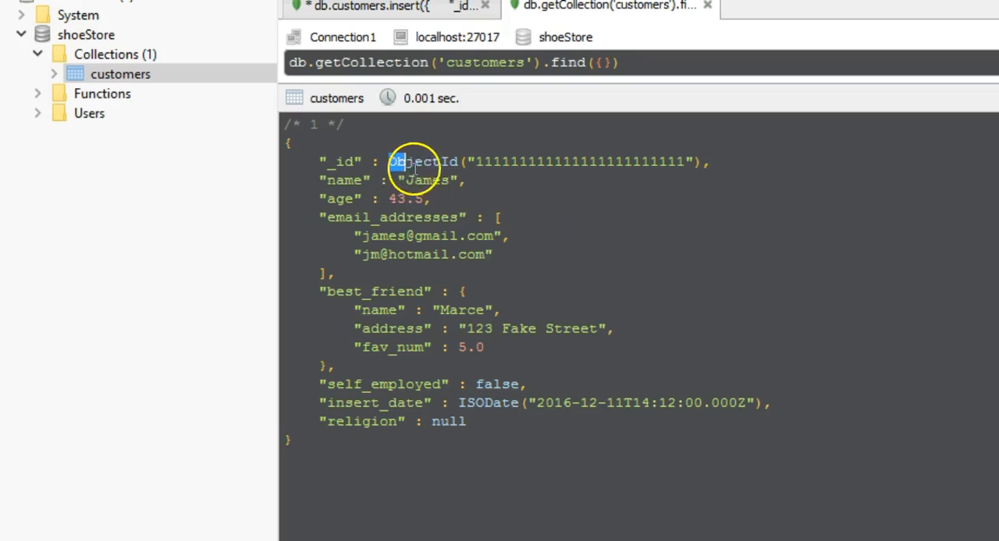
double_click(421, 163)
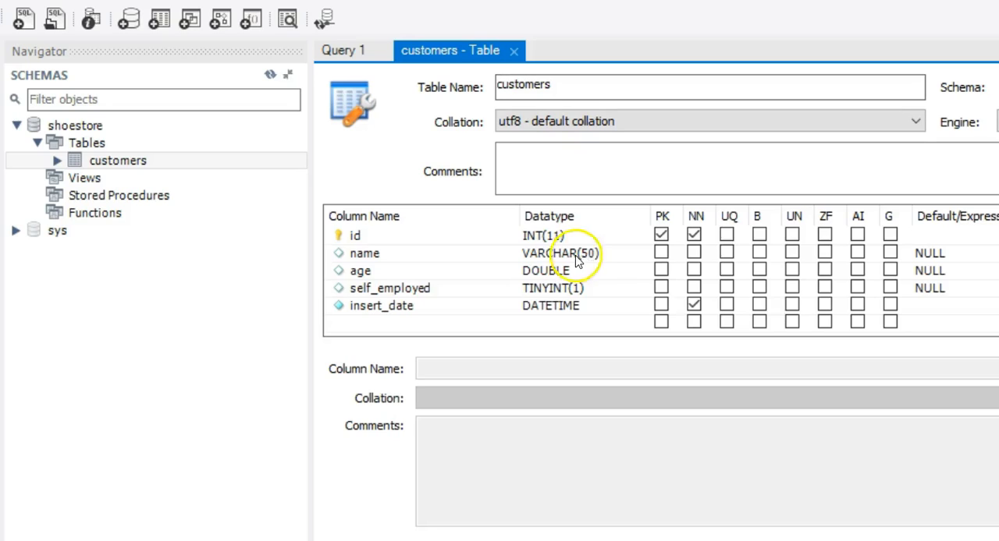
mouse_move(589, 259)
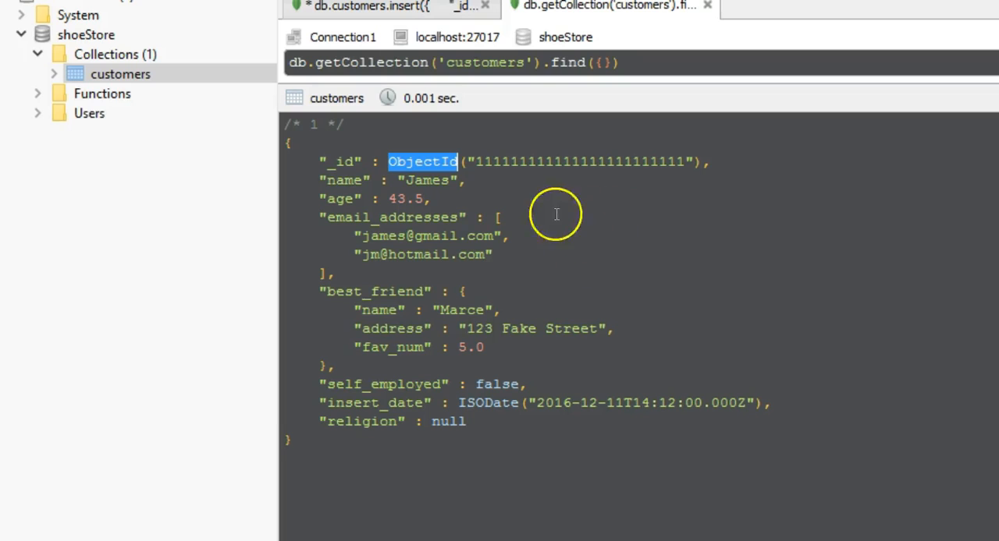
Highlight the ObjectId _id and the name value James in the customers document.
double_click(428, 181)
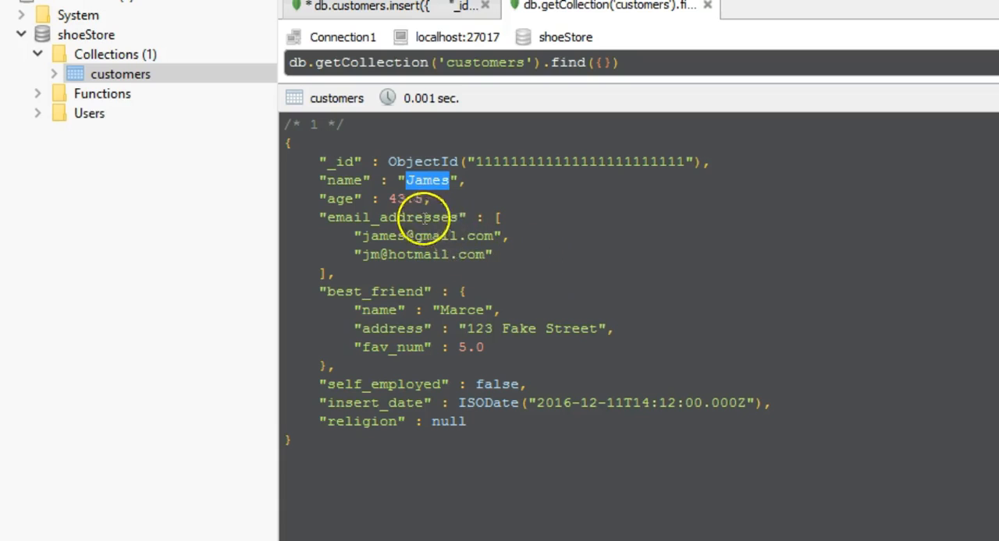
double_click(405, 198)
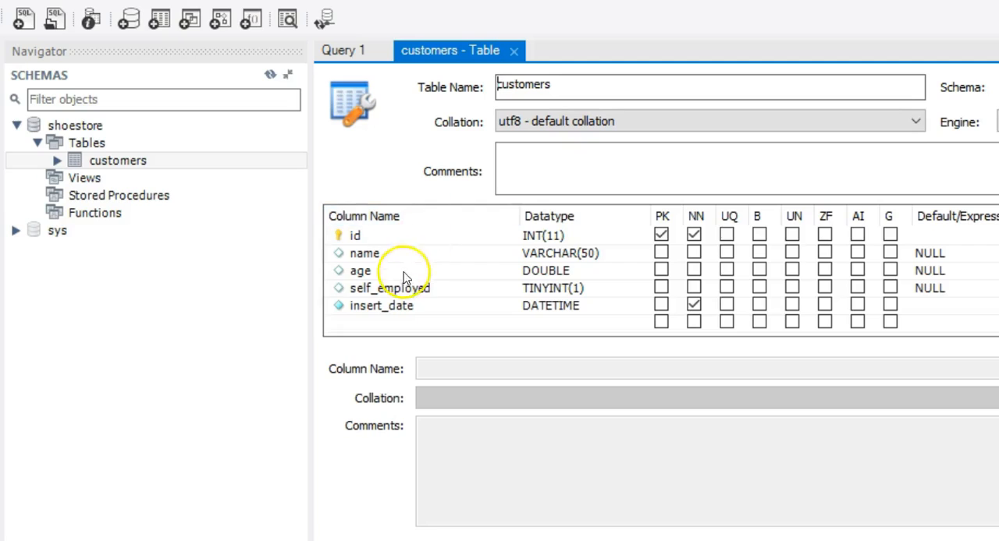
mouse_move(552, 283)
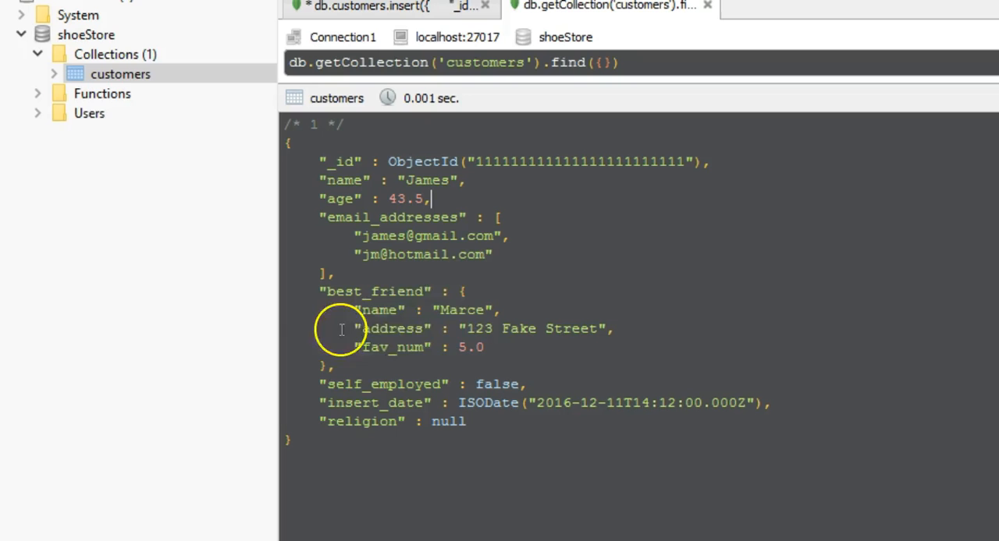
mouse_move(481, 252)
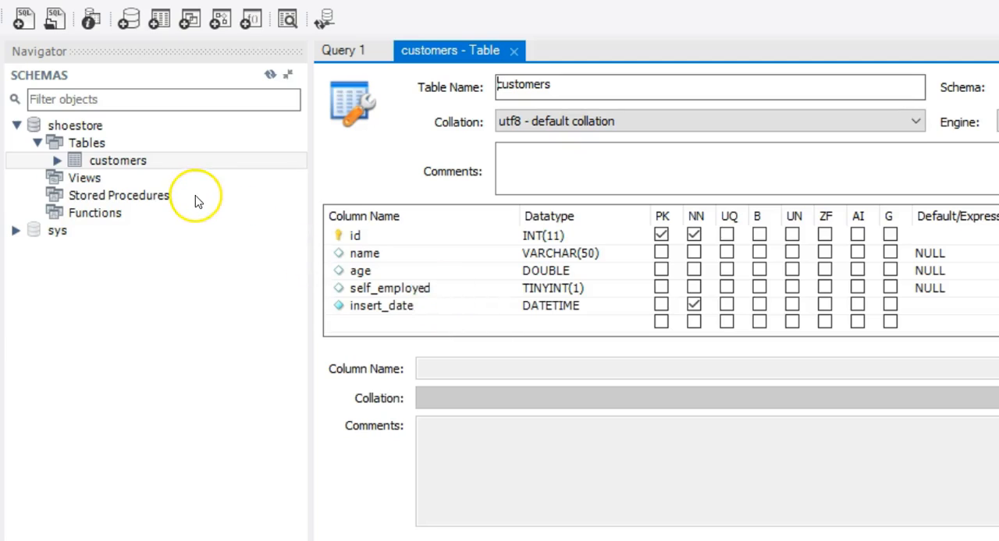
mouse_move(131, 191)
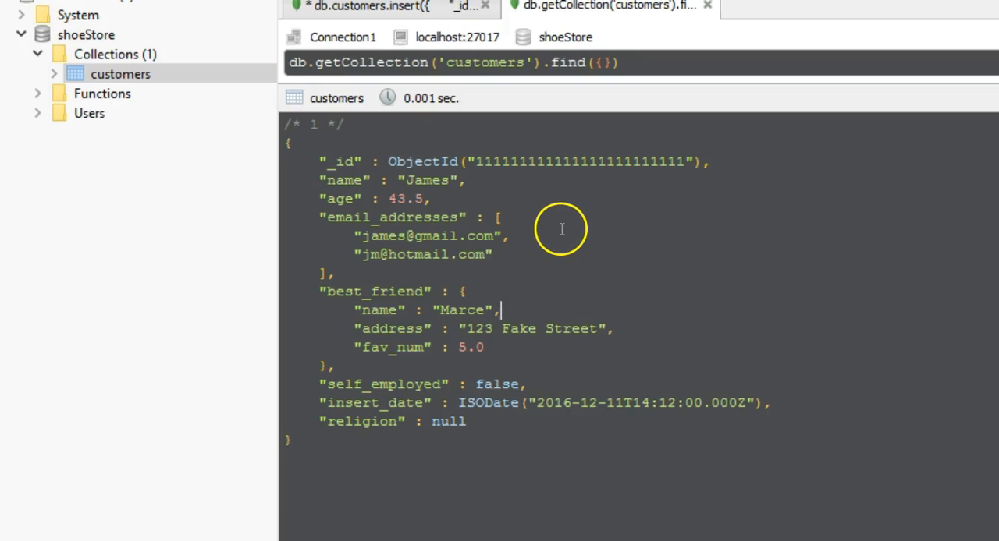
Highlight the self_employed value false in James's document.
double_click(496, 384)
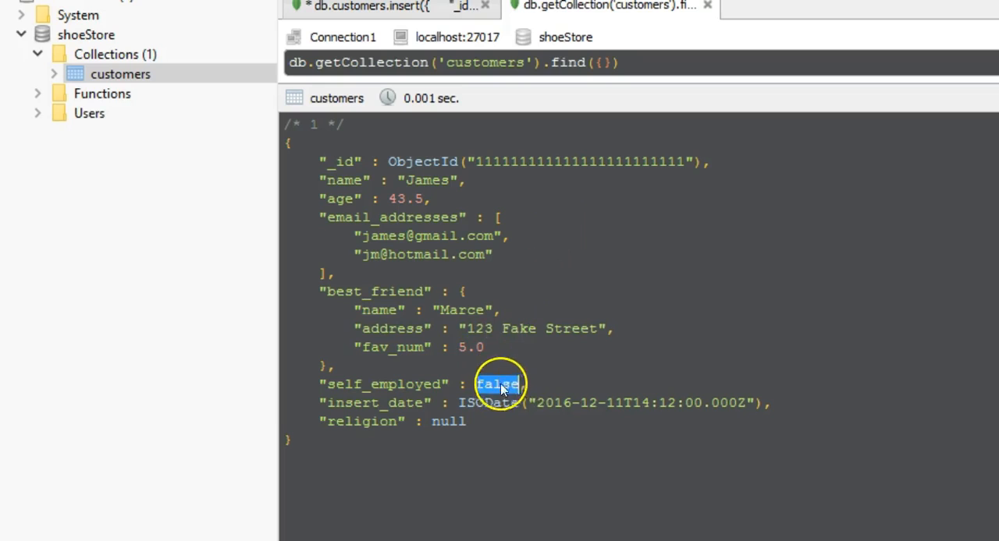
mouse_move(665, 312)
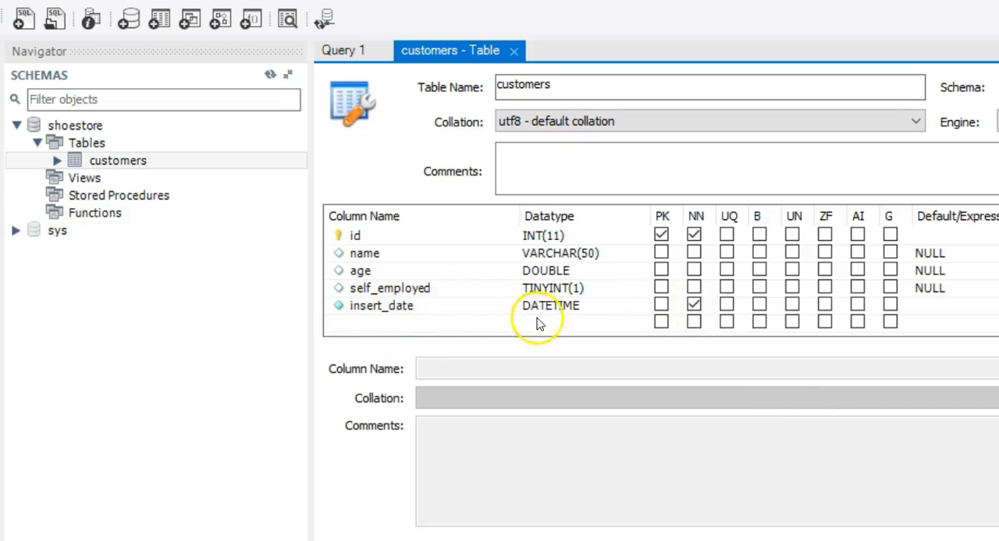
mouse_move(549, 324)
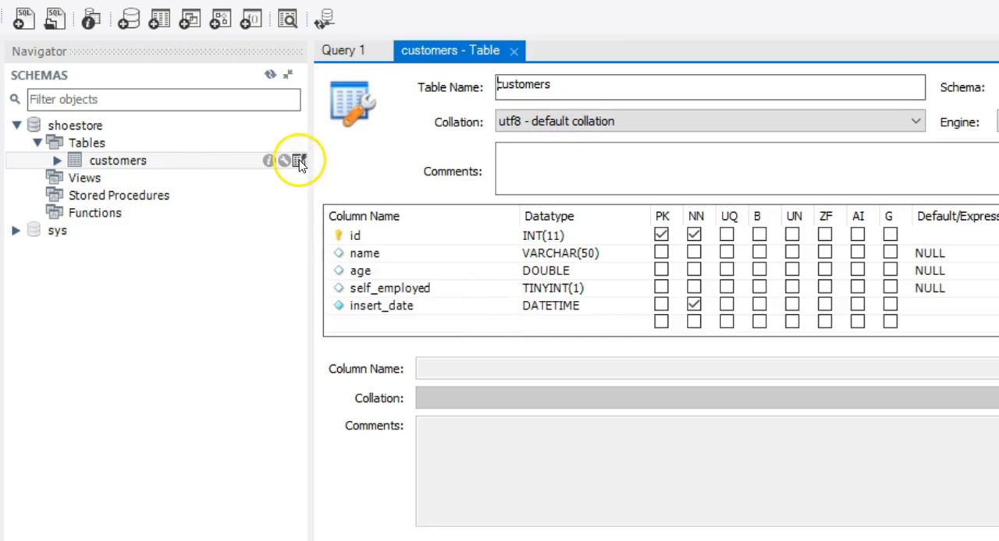
left_click(299, 159)
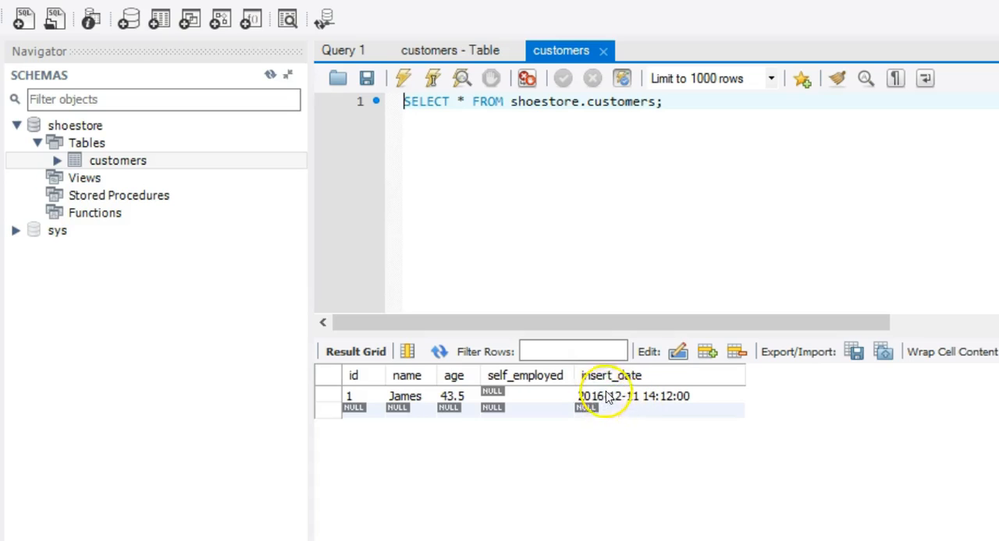
mouse_move(636, 403)
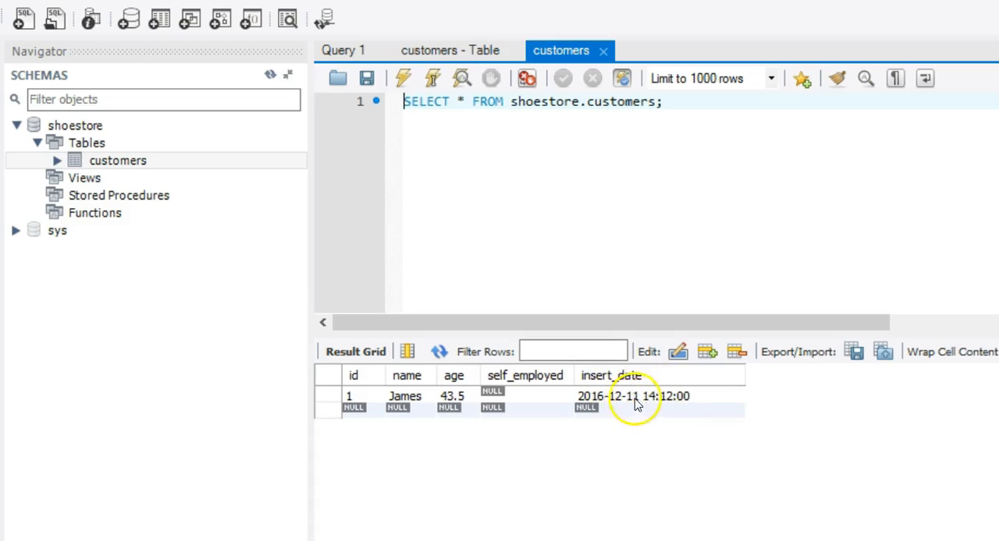
mouse_move(640, 396)
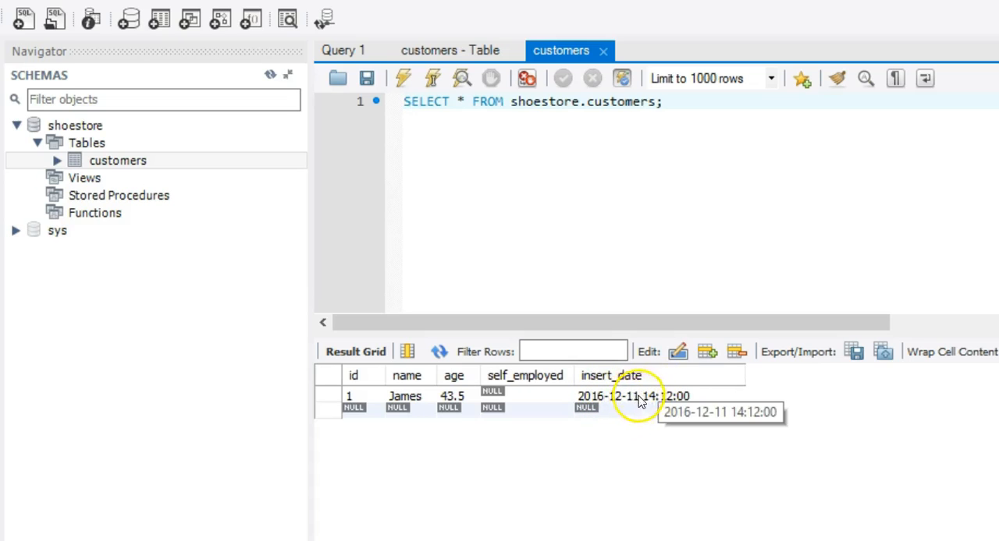
mouse_move(699, 397)
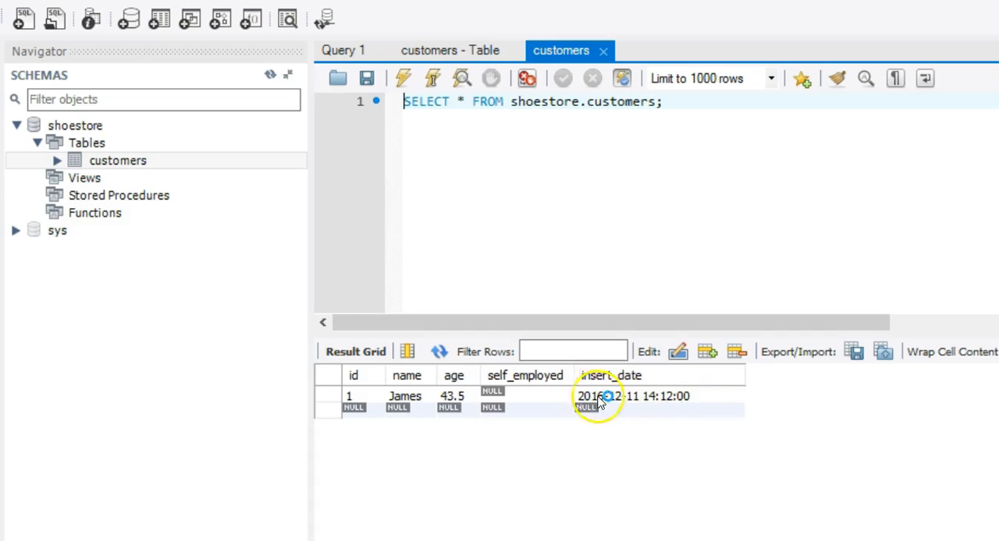
mouse_move(361, 413)
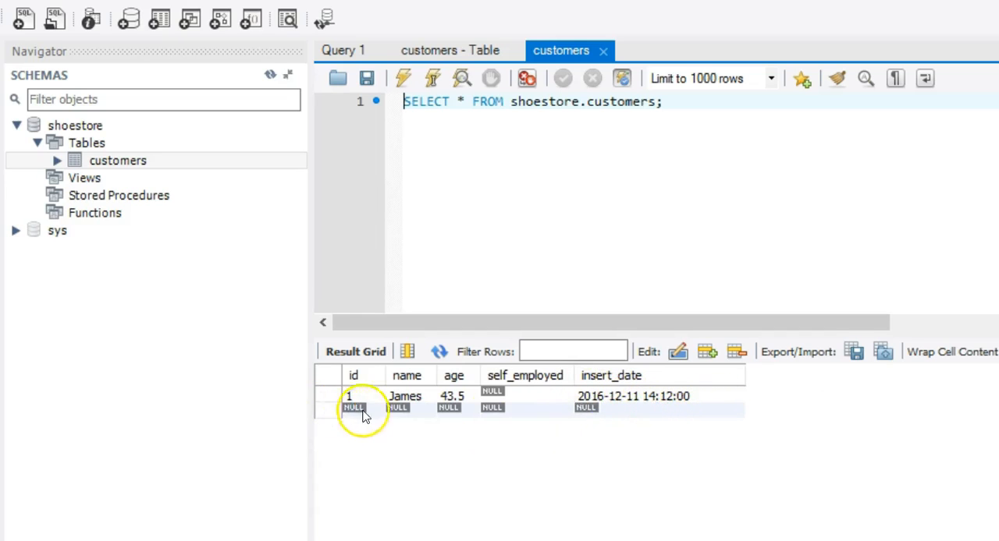
mouse_move(668, 449)
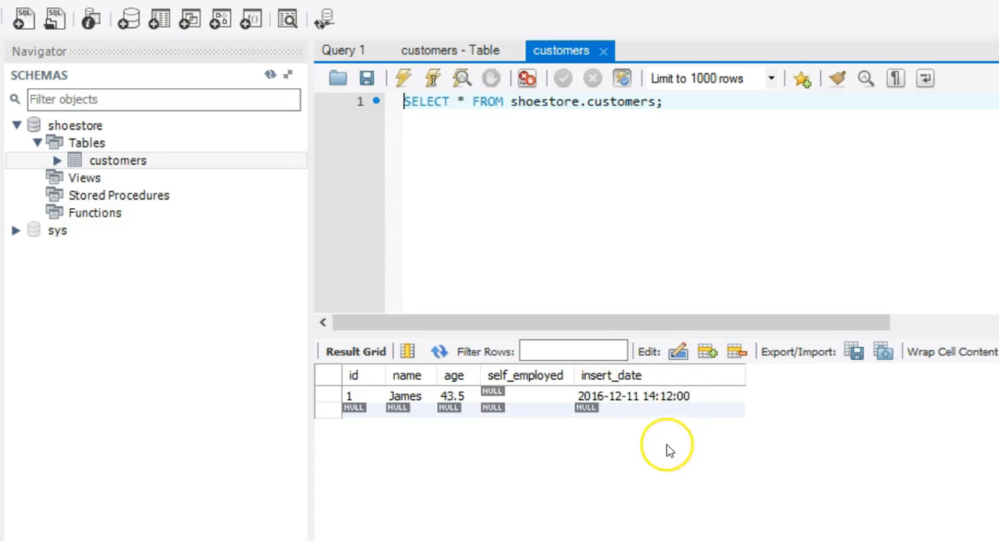
mouse_move(666, 437)
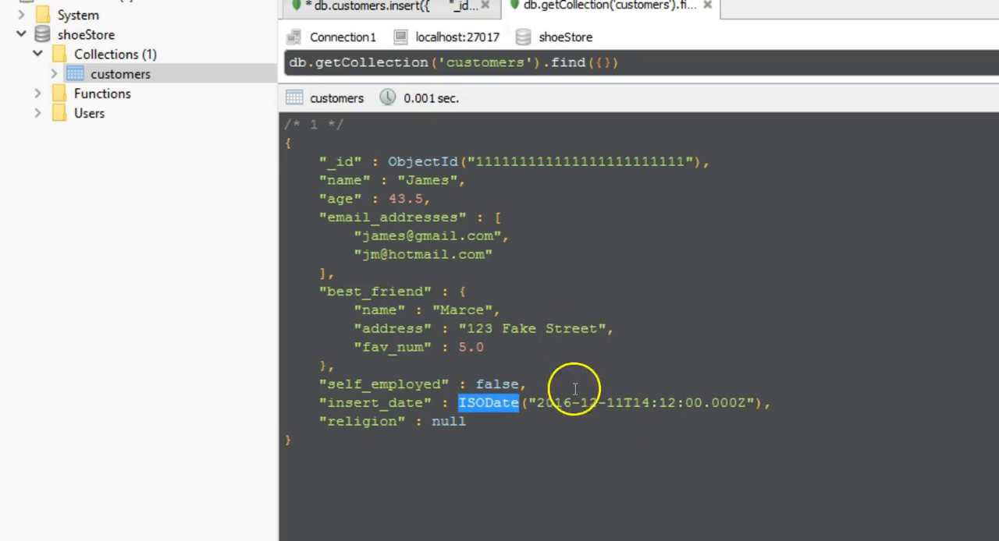
mouse_move(609, 433)
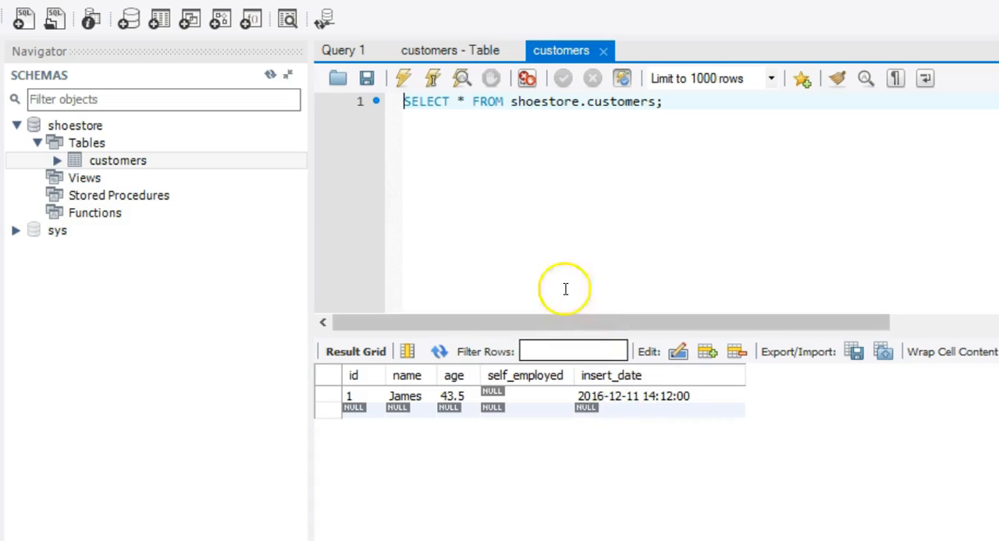
mouse_move(165, 240)
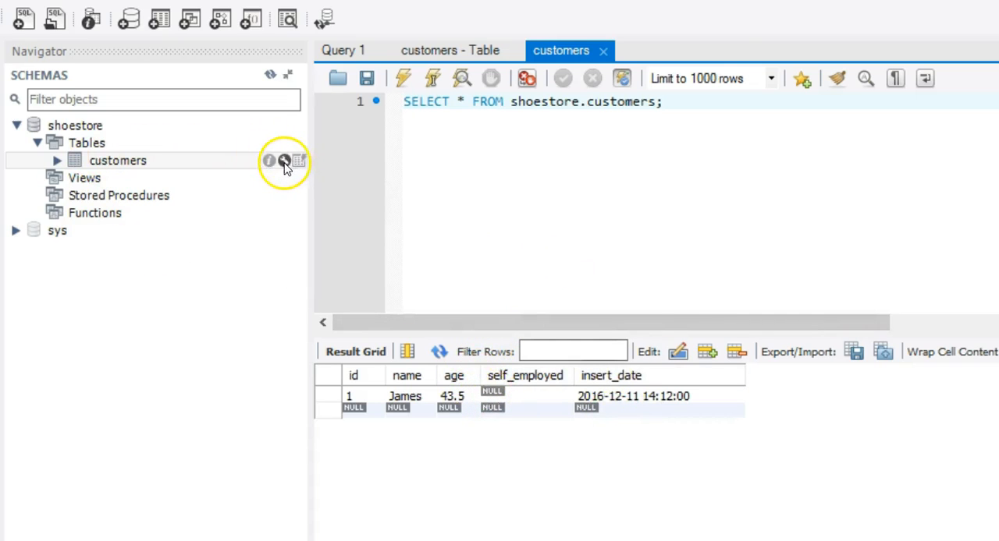
Review the datatype list for the customers table's insert_date column, leaving it DATETIME.
left_click(284, 161)
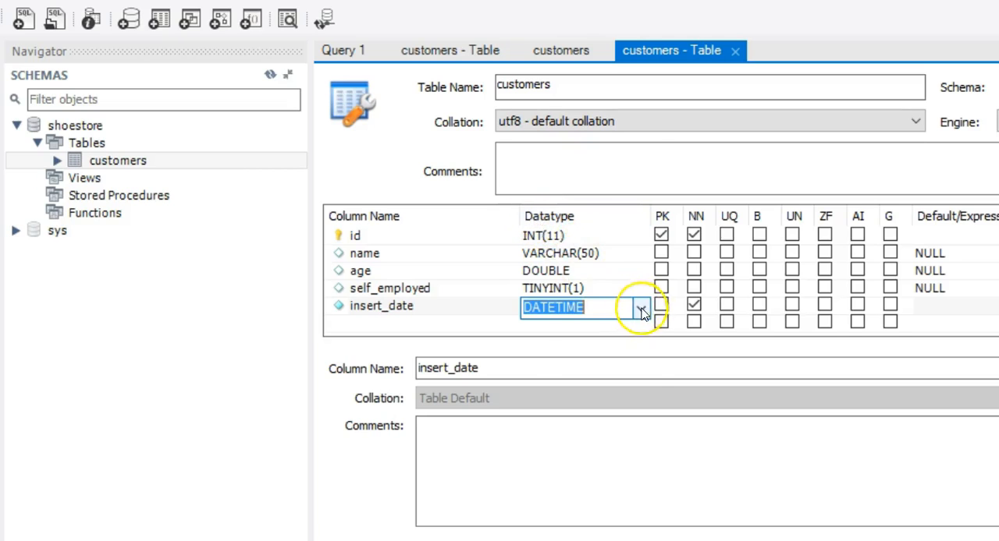
left_click(642, 307)
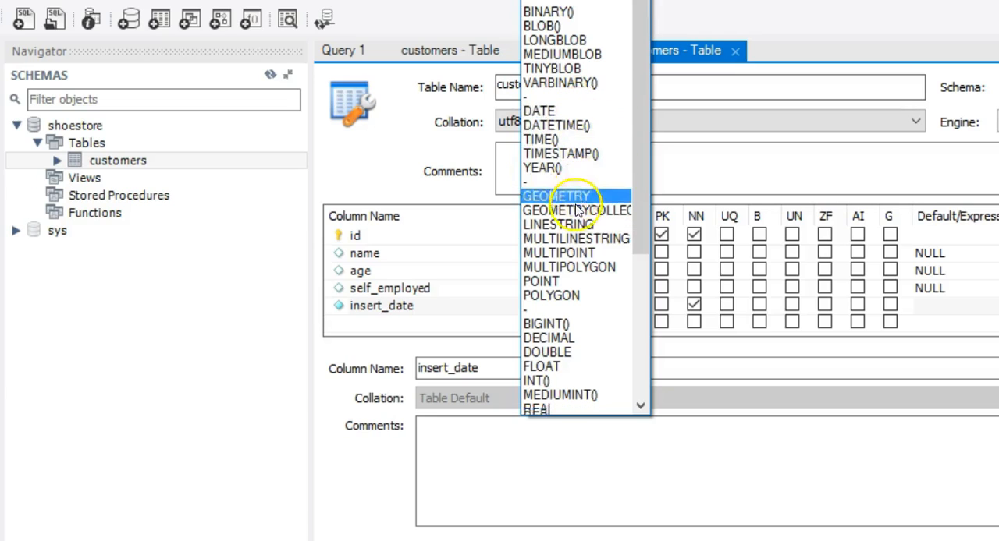
scroll("down", 3)
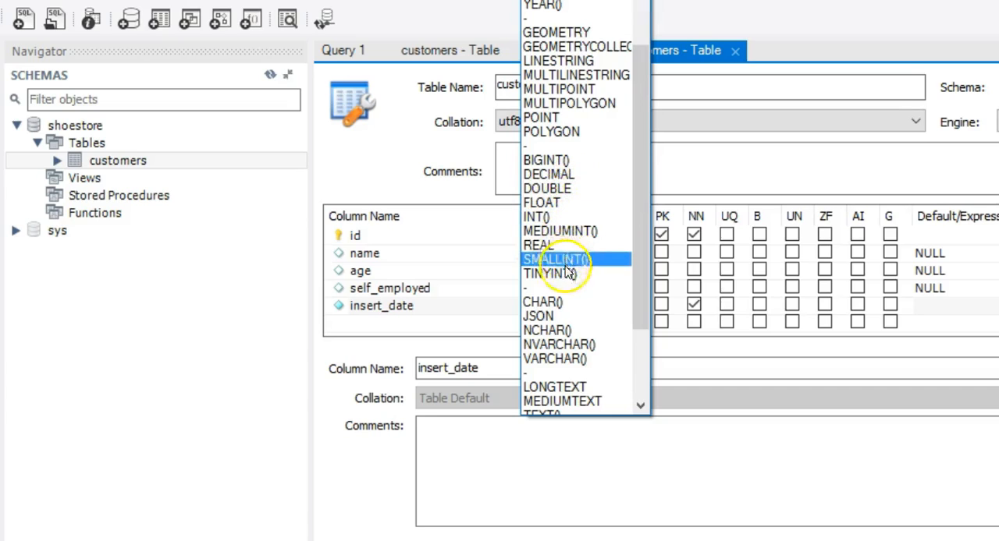
mouse_move(549, 173)
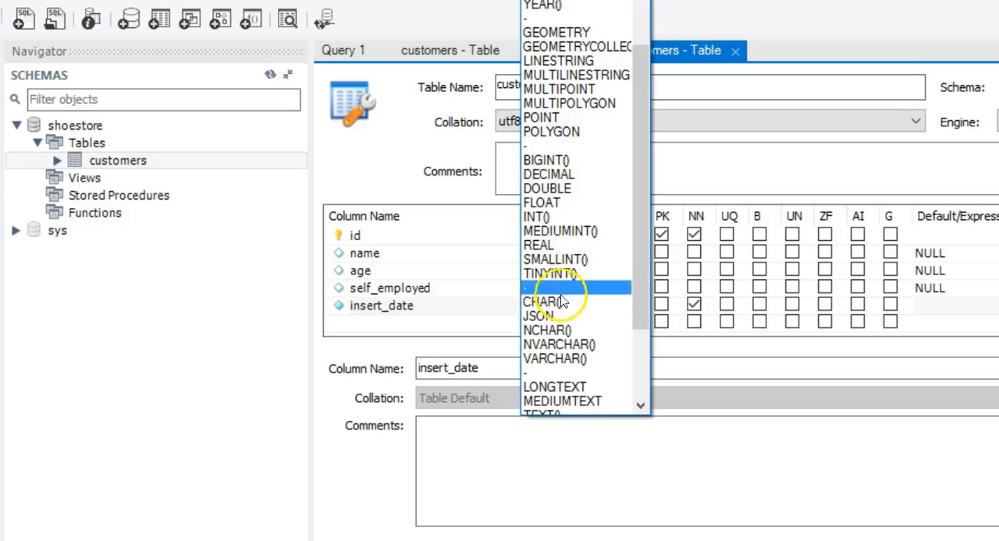
left_click(554, 306)
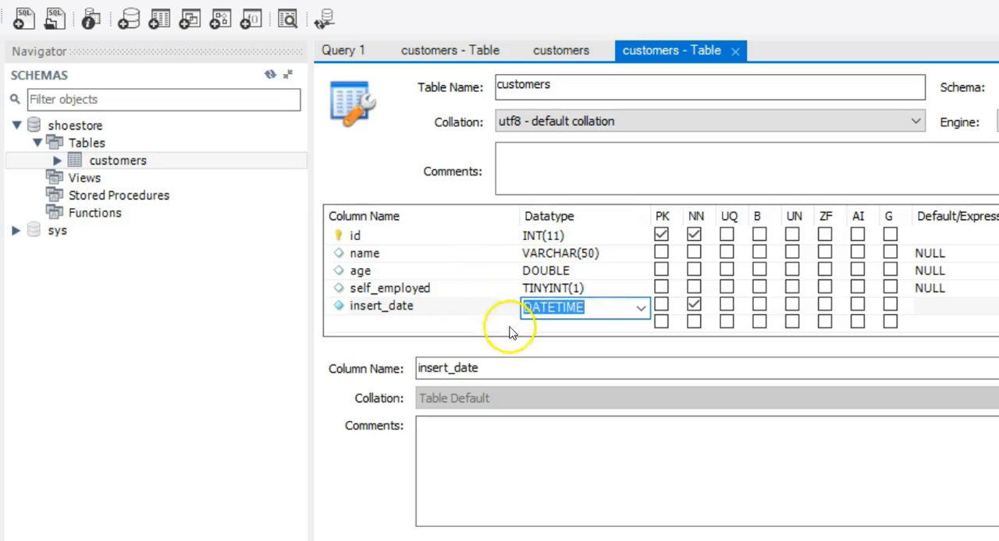
mouse_move(568, 173)
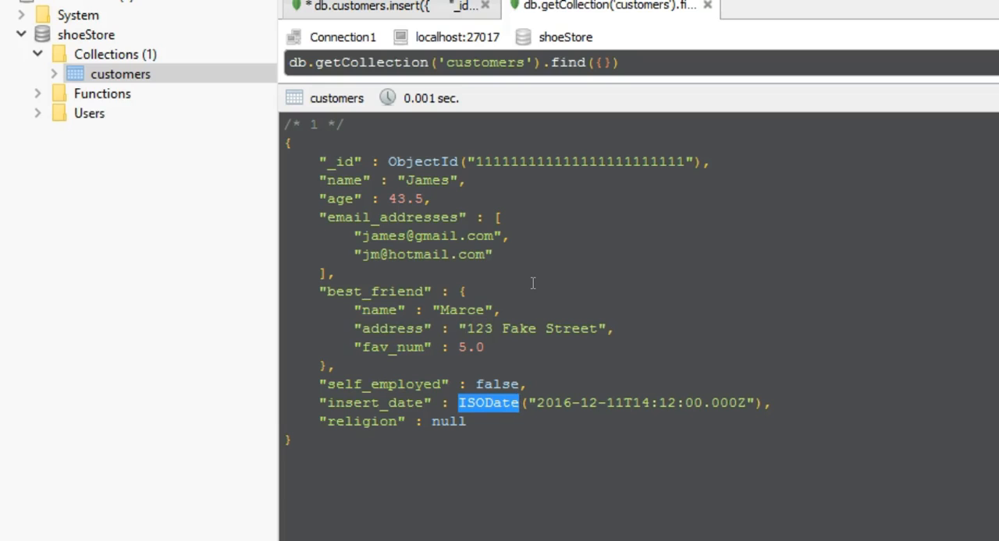
Point out the email_addresses array in James's document.
left_click(493, 255)
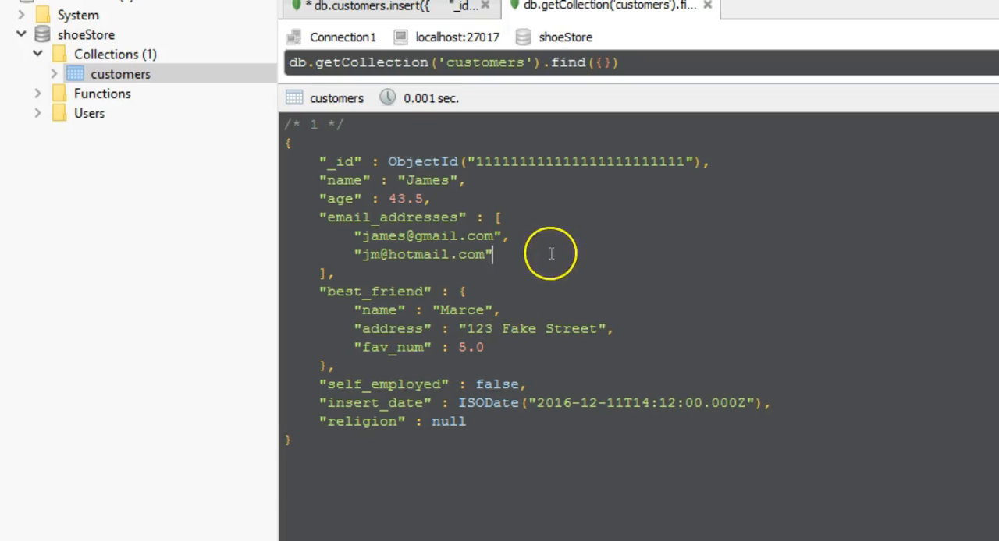